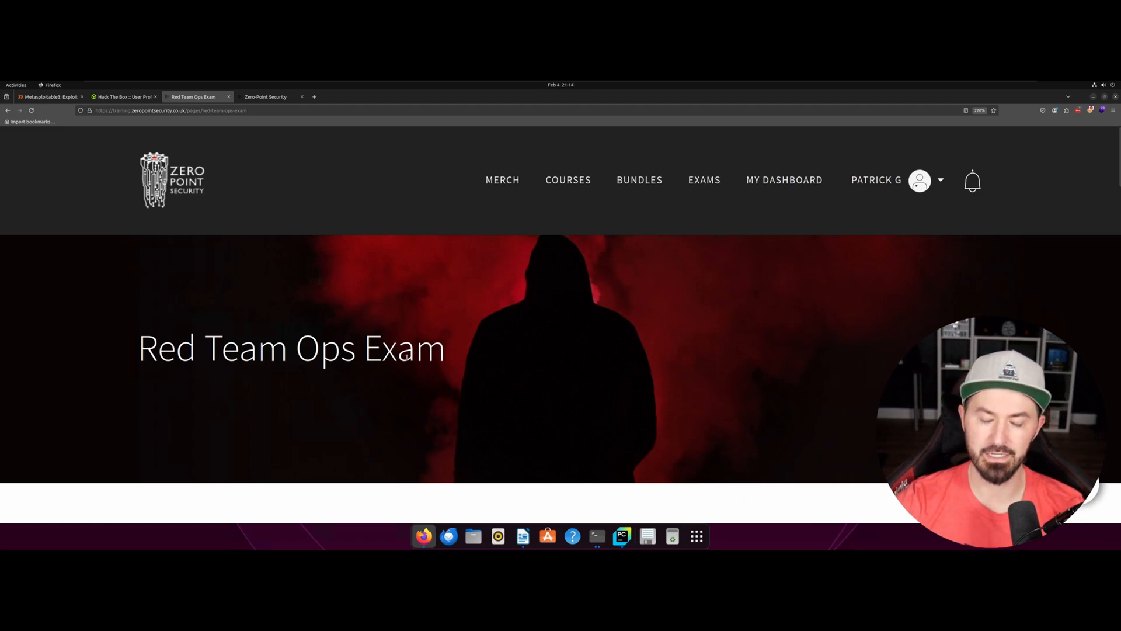
Read the Exam Information section, highlighting the sentence about the Snap Labs Event
{"action": "scroll", "scroll_direction": "down", "scroll_amount": 3}
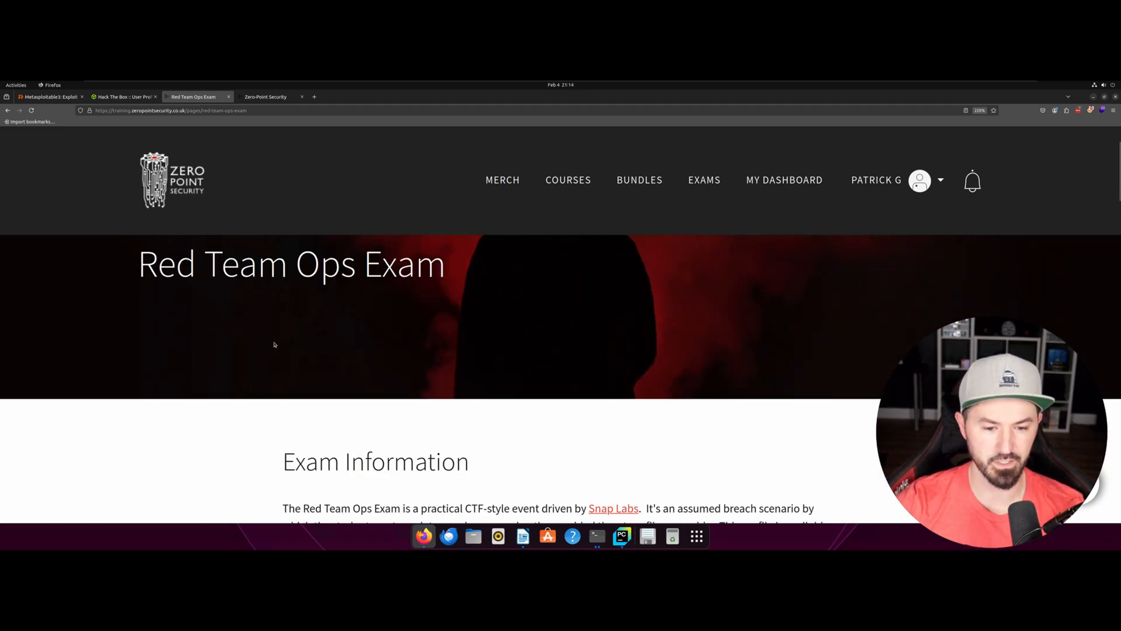
{"action": "scroll", "scroll_direction": "down", "scroll_amount": 3}
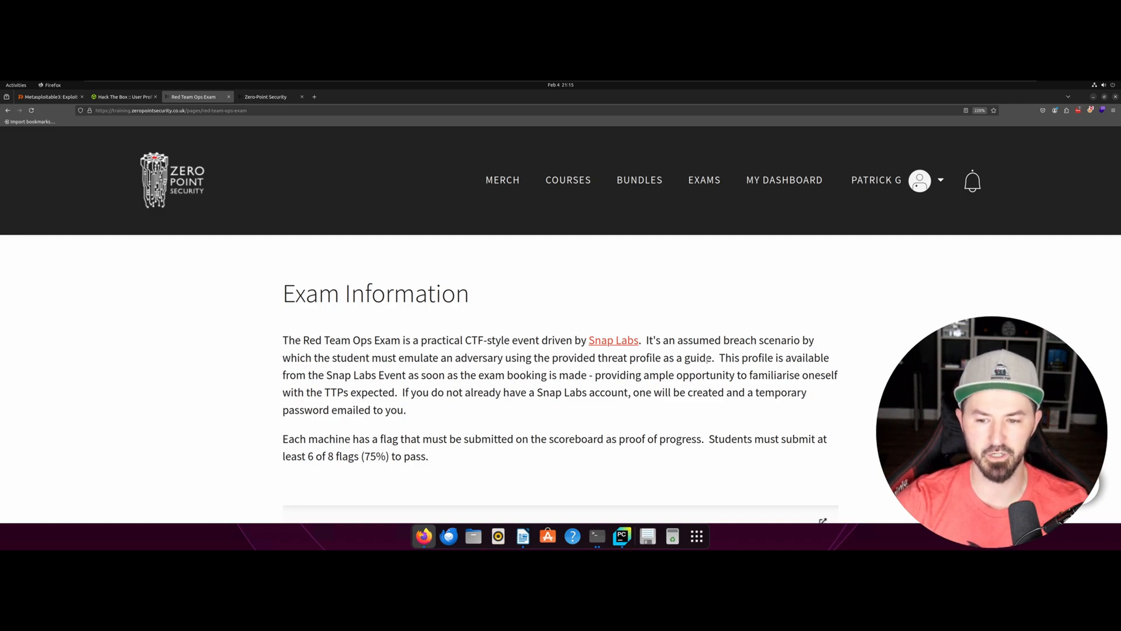
{"action": "double_click", "coordinate": [724, 357]}
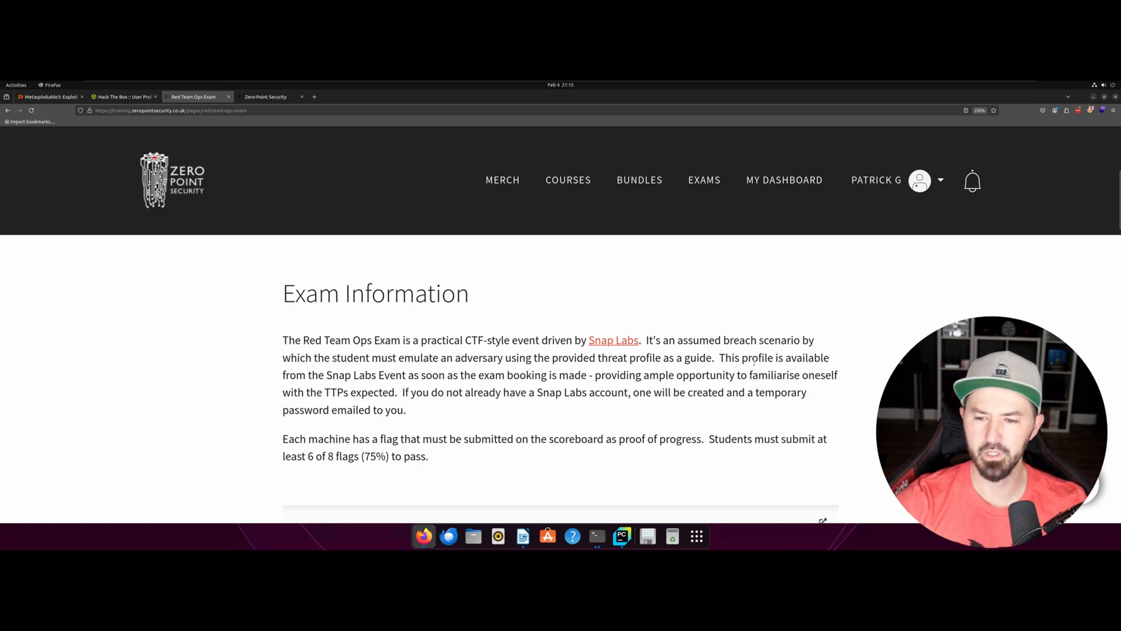
{"action": "double_click", "coordinate": [317, 375]}
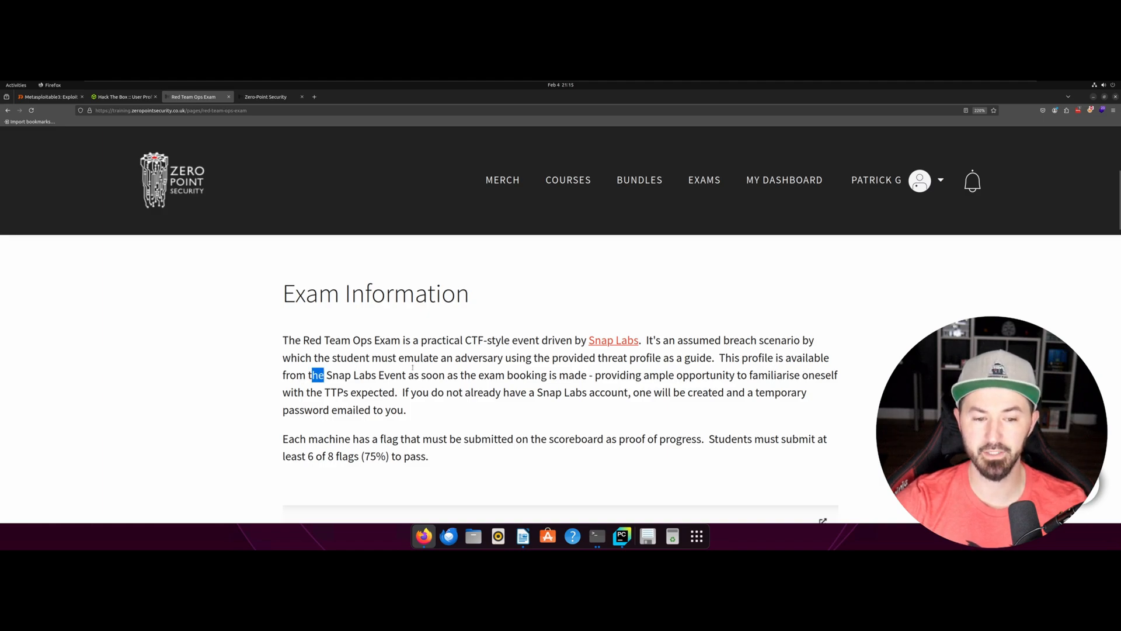
{"action": "left_click_drag", "start_coordinate": [324, 375], "coordinate": [554, 392]}
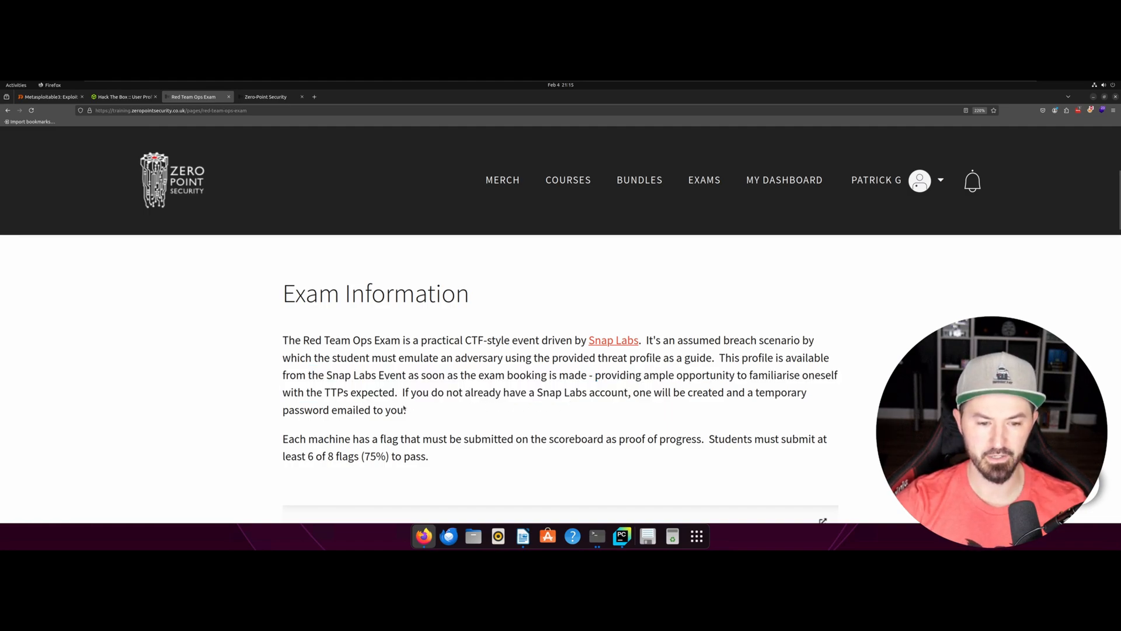
Read the flag scoring rules, highlighting the submitting-flags sentence, down to the Submit Flag panel and graph
{"action": "scroll", "scroll_direction": "down", "scroll_amount": 3}
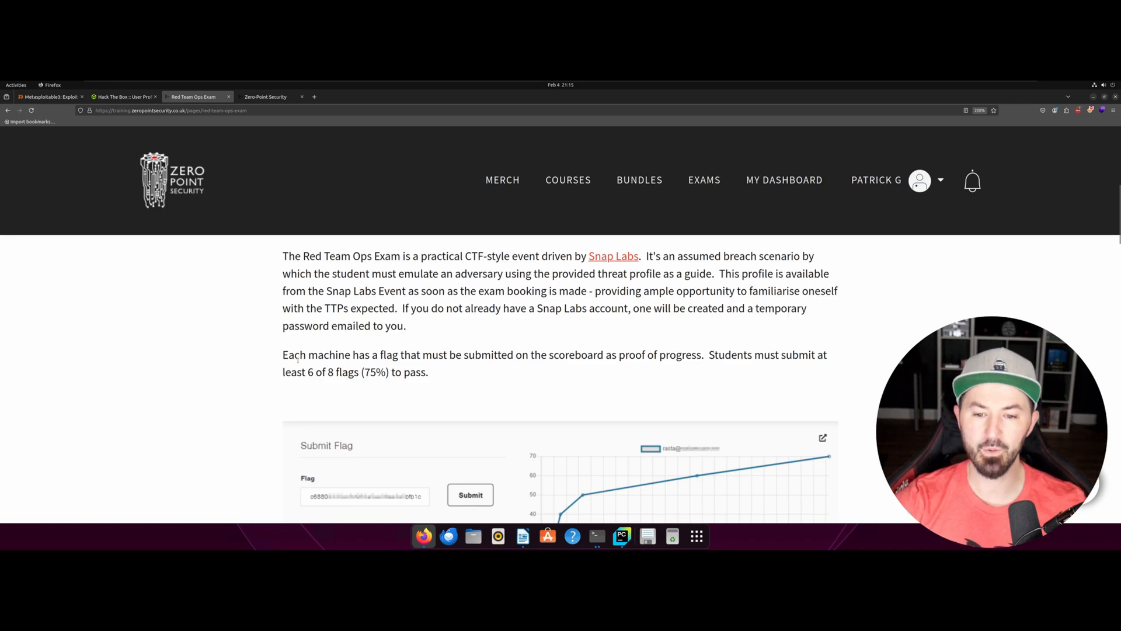
{"action": "double_click", "coordinate": [292, 354]}
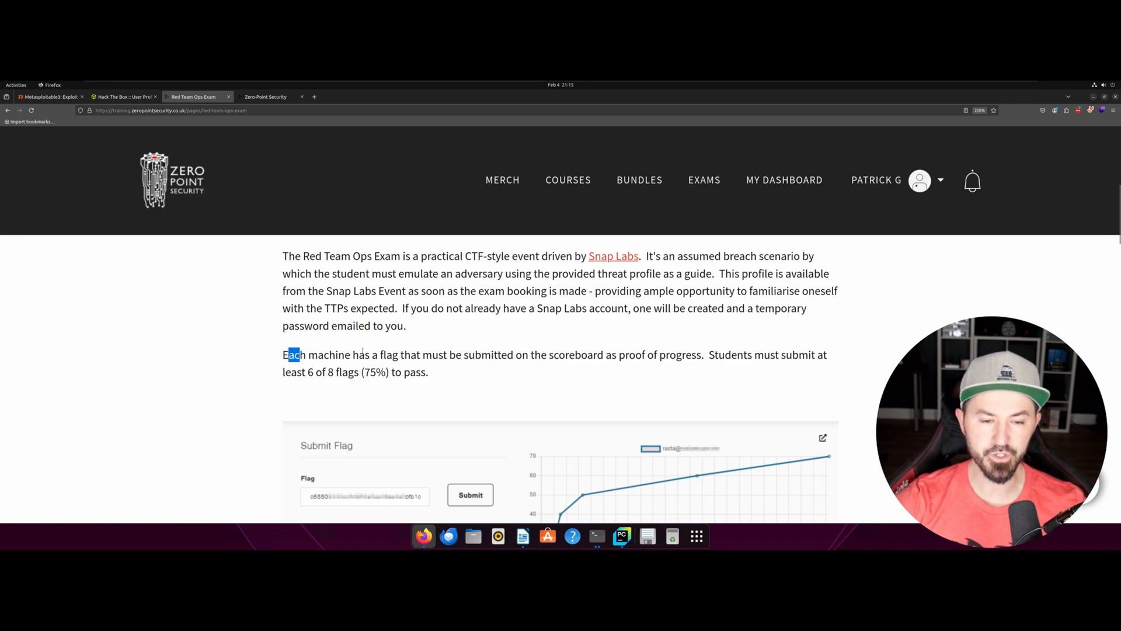
{"action": "left_click_drag", "start_coordinate": [293, 354], "coordinate": [418, 354]}
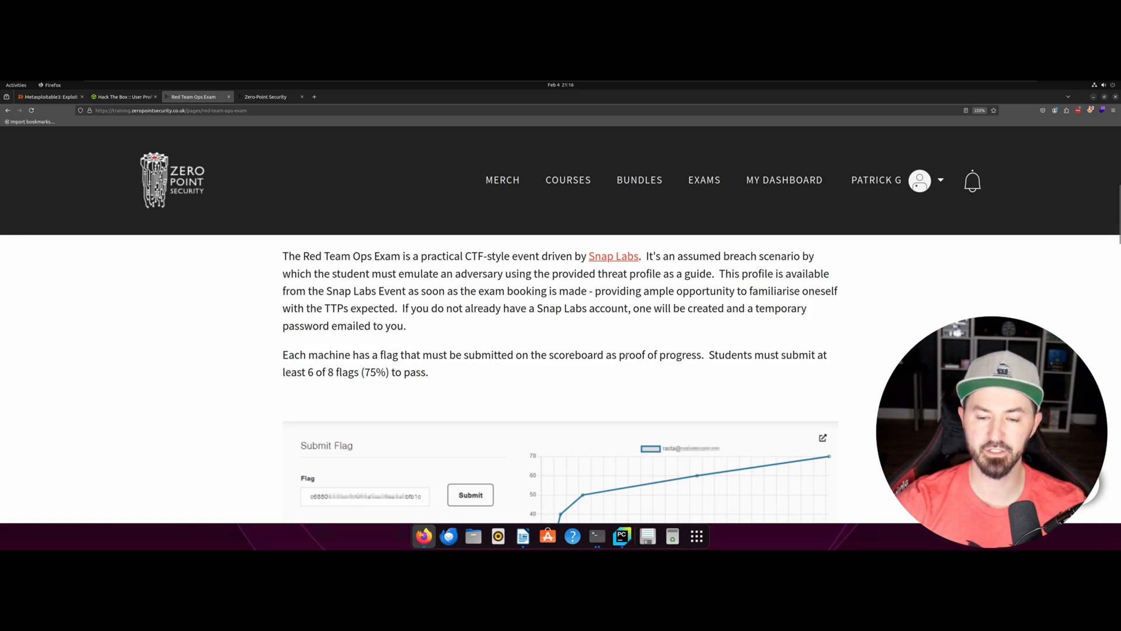
{"action": "scroll", "scroll_direction": "down", "scroll_amount": 3}
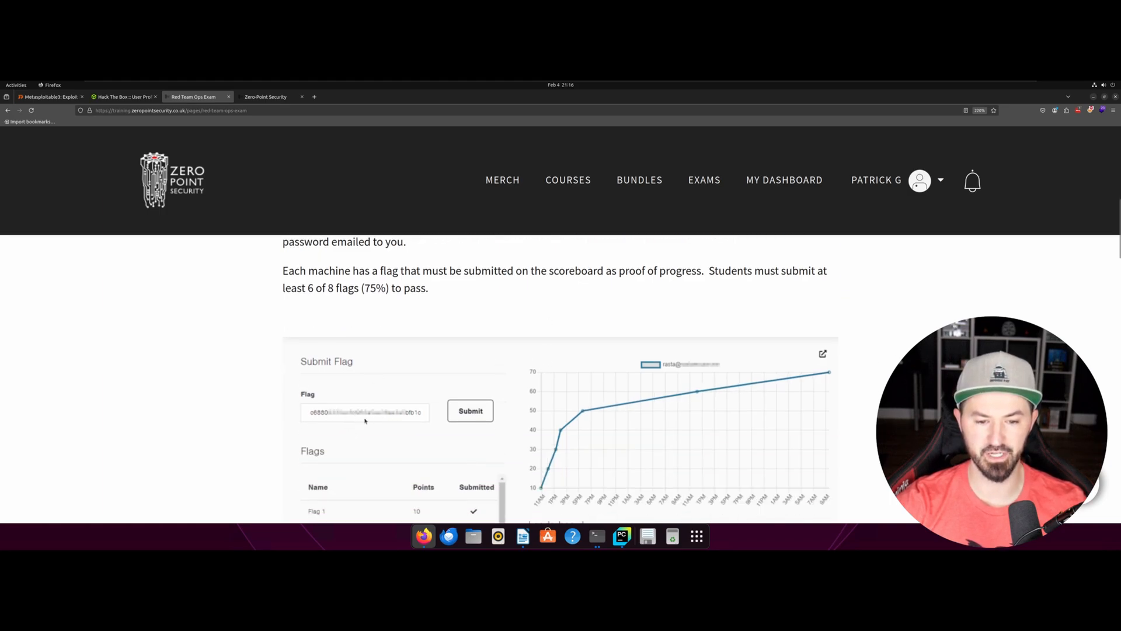
{"action": "mouse_move", "coordinate": [495, 407]}
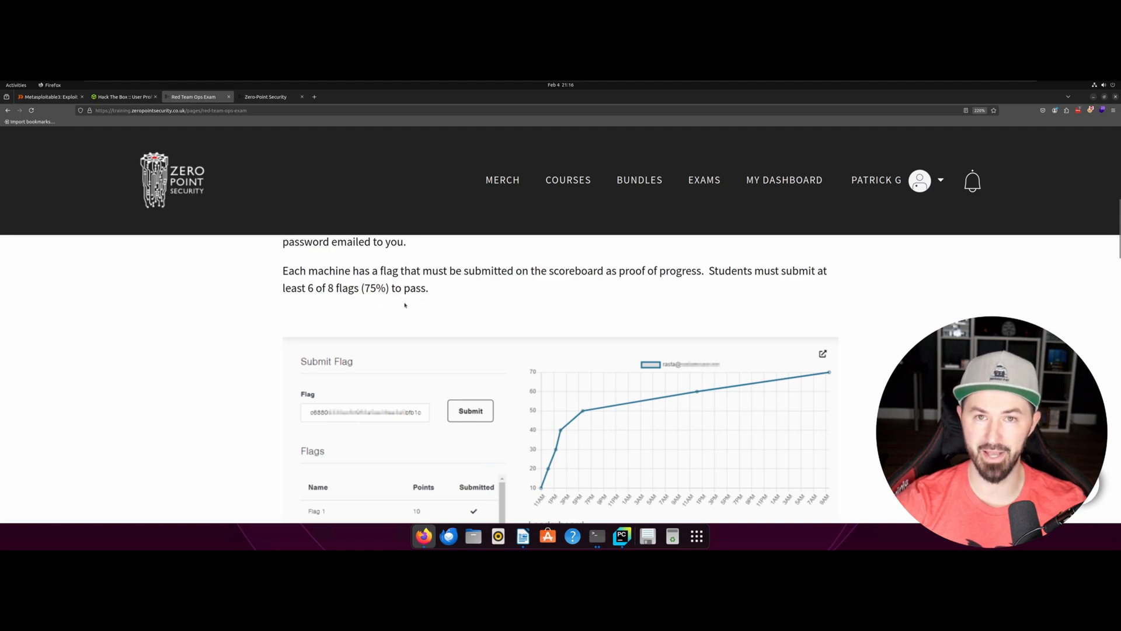
{"action": "double_click", "coordinate": [310, 287]}
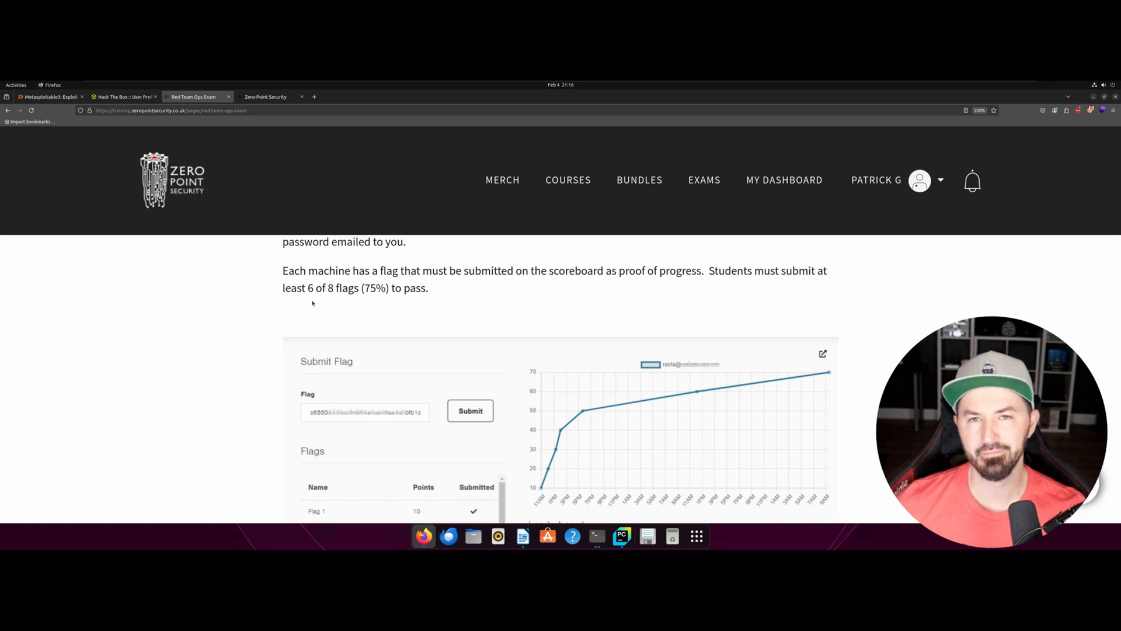
{"action": "mouse_move", "coordinate": [315, 302]}
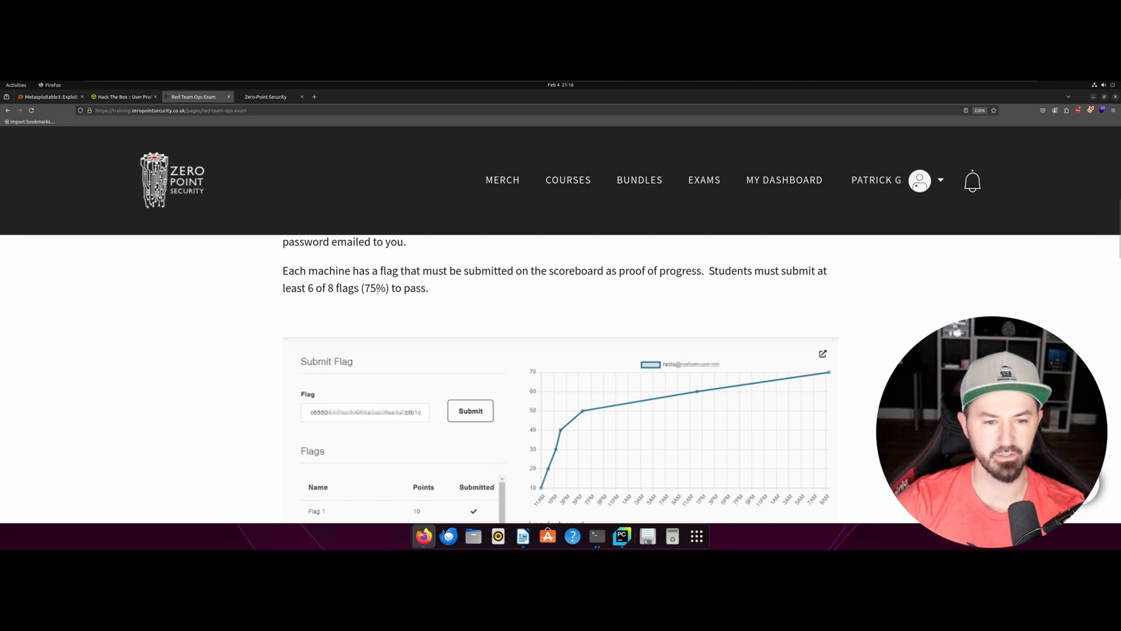
Scroll to the flags list (seven of eight submitted) and the leaderboard scoring 70
{"action": "scroll", "scroll_direction": "down", "scroll_amount": 3}
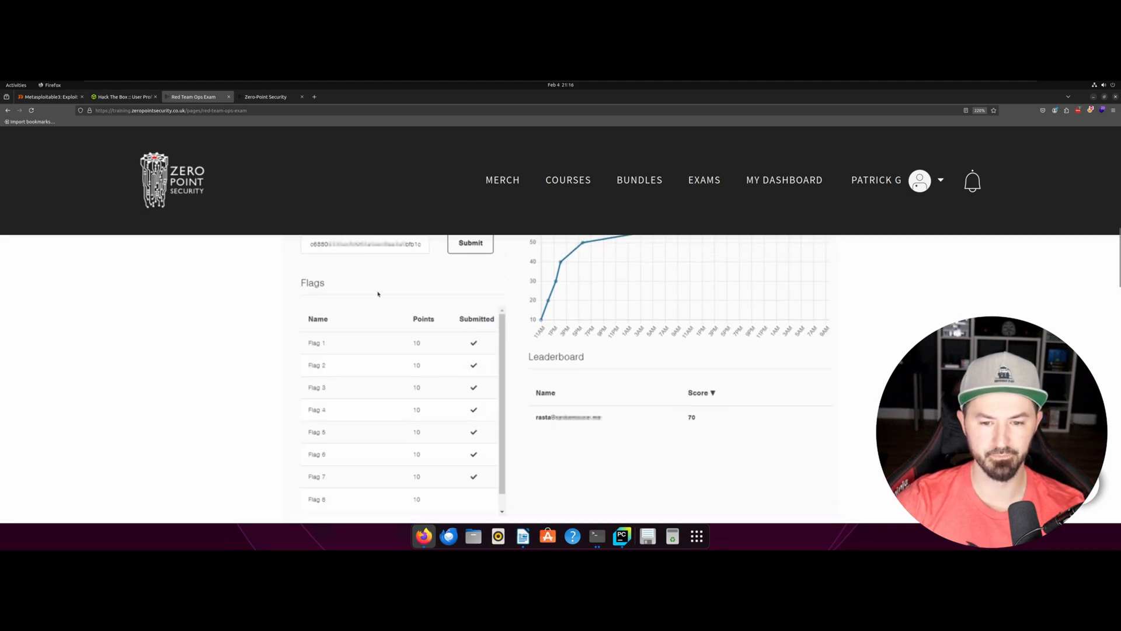
{"action": "mouse_move", "coordinate": [373, 307]}
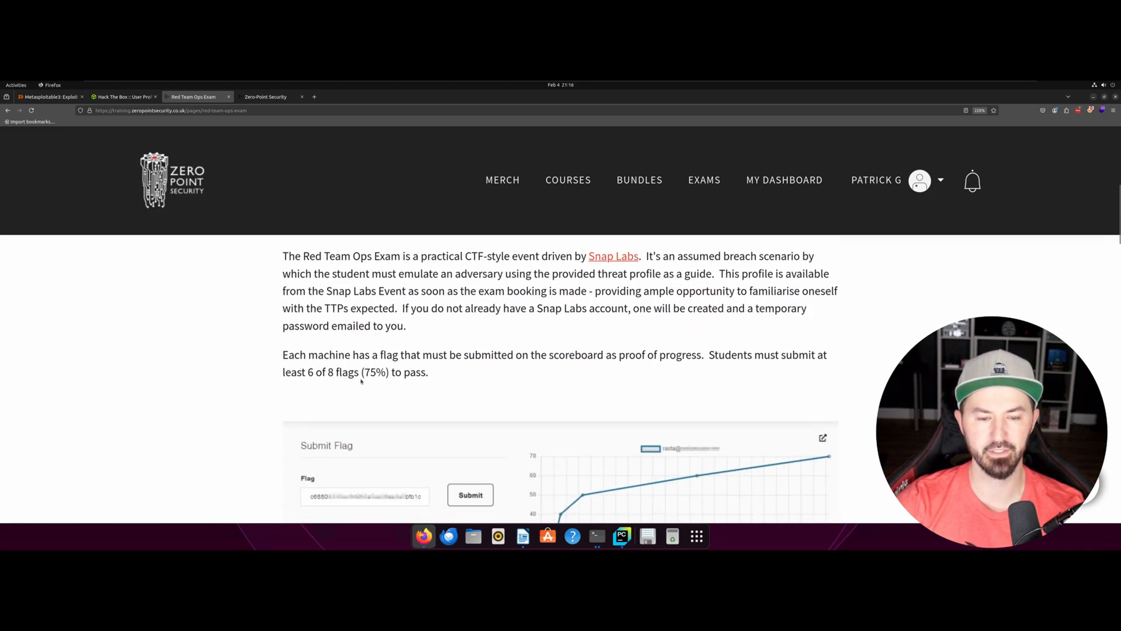
{"action": "scroll", "scroll_direction": "down", "scroll_amount": 3}
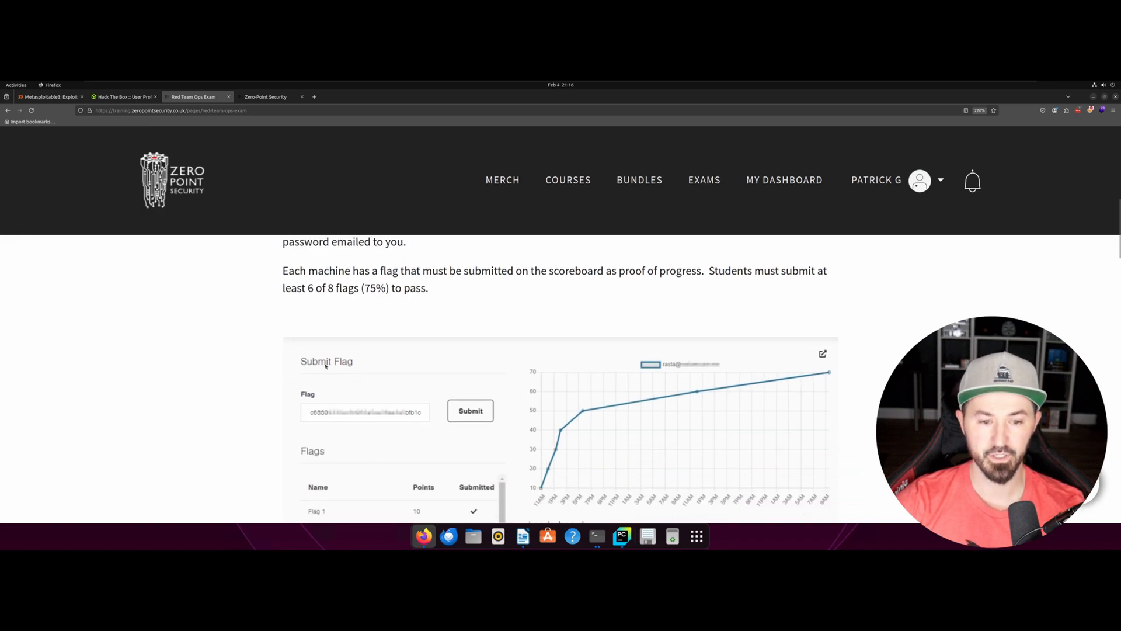
{"action": "scroll", "scroll_direction": "down", "scroll_amount": 3}
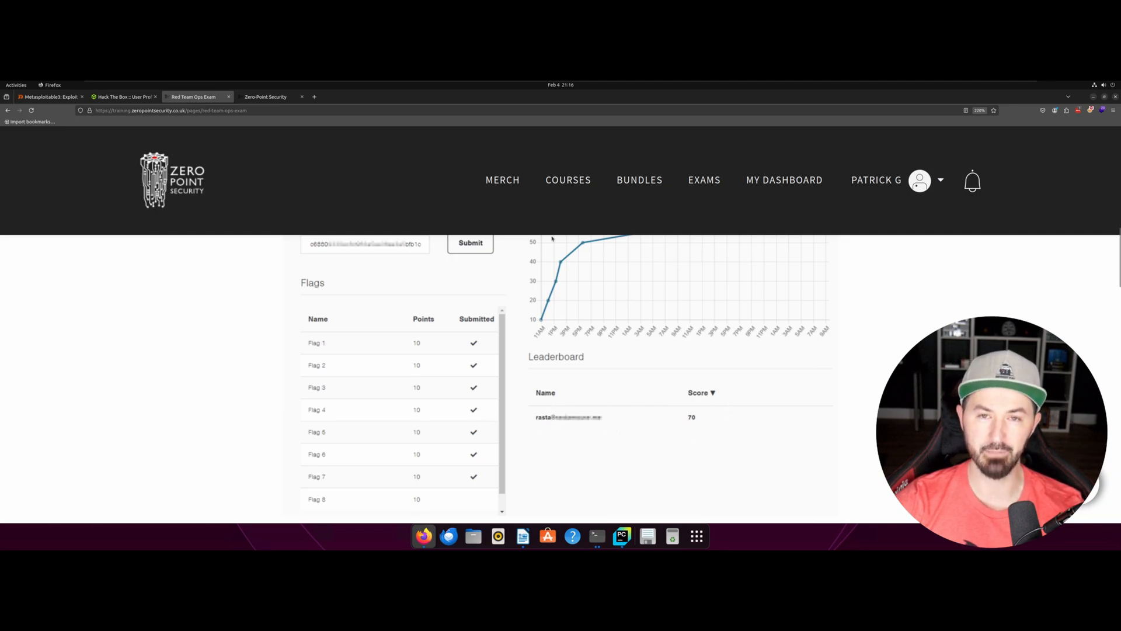
{"action": "scroll", "scroll_direction": "down", "scroll_amount": 3}
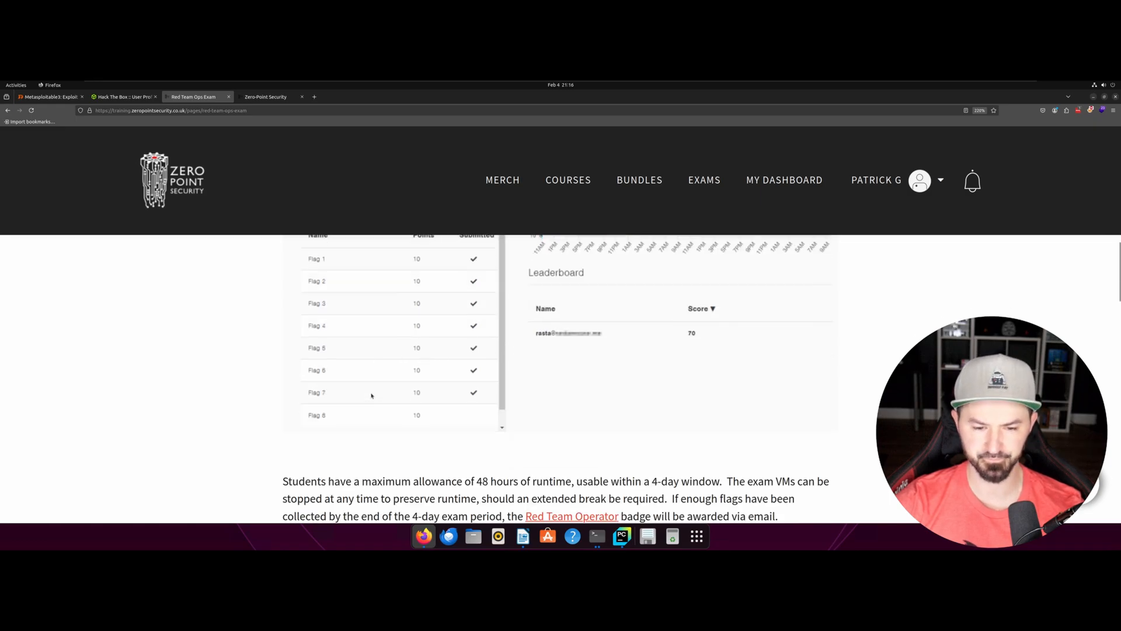
Read the runtime paragraph, highlighting the collecting-enough-flags text, down to the Badgr badge image
{"action": "scroll", "scroll_direction": "down", "scroll_amount": 3}
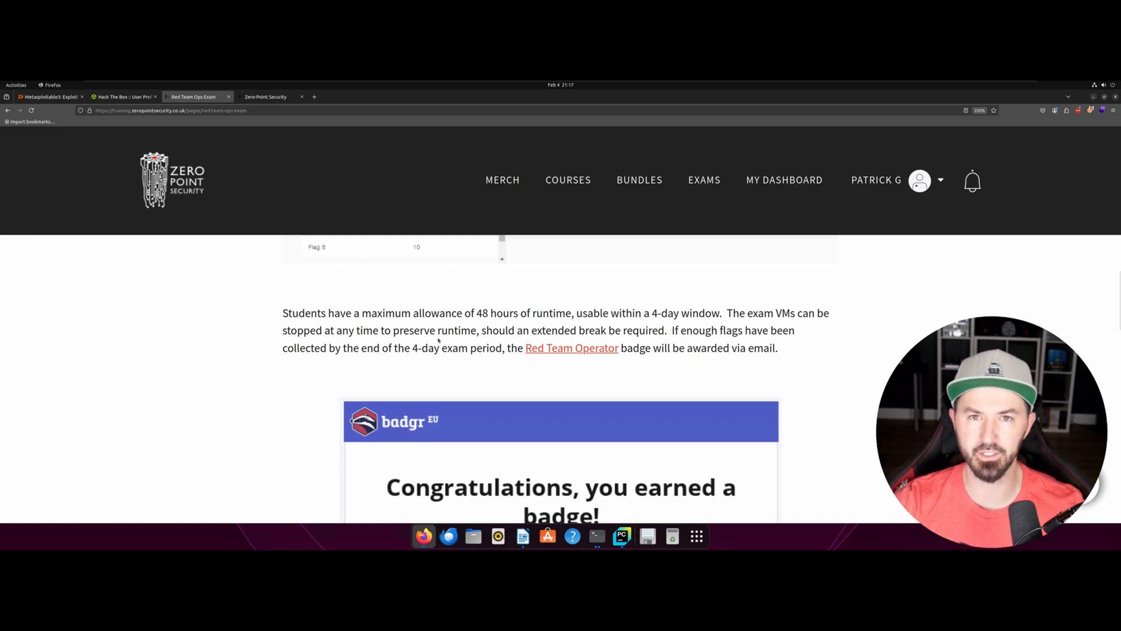
{"action": "scroll", "scroll_direction": "down", "scroll_amount": 3}
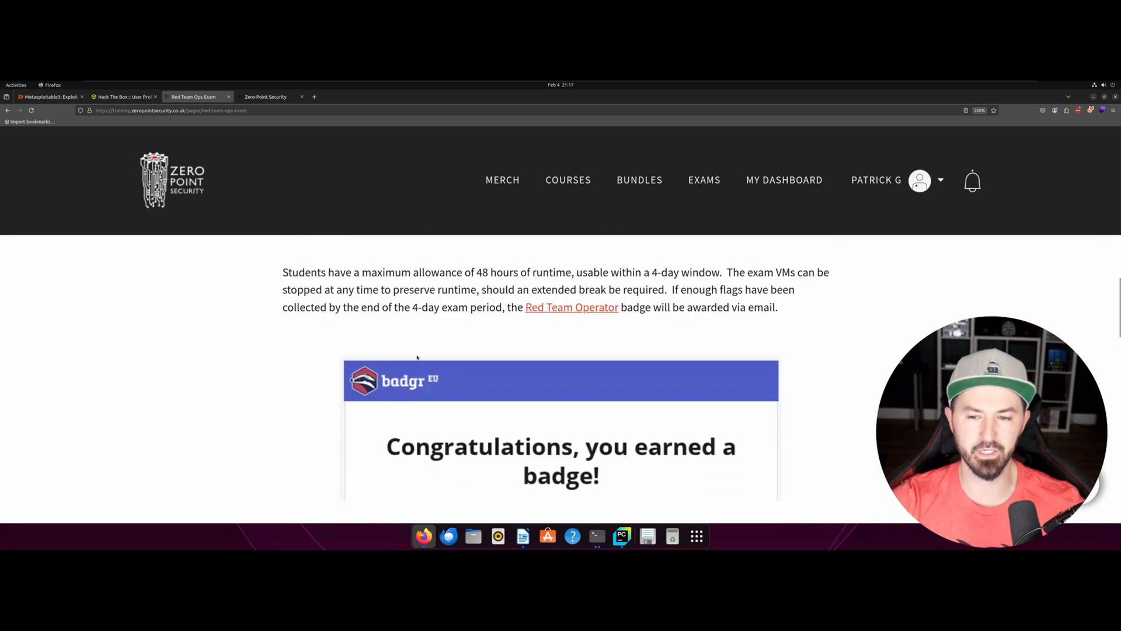
{"action": "scroll", "scroll_direction": "up", "scroll_amount": 3}
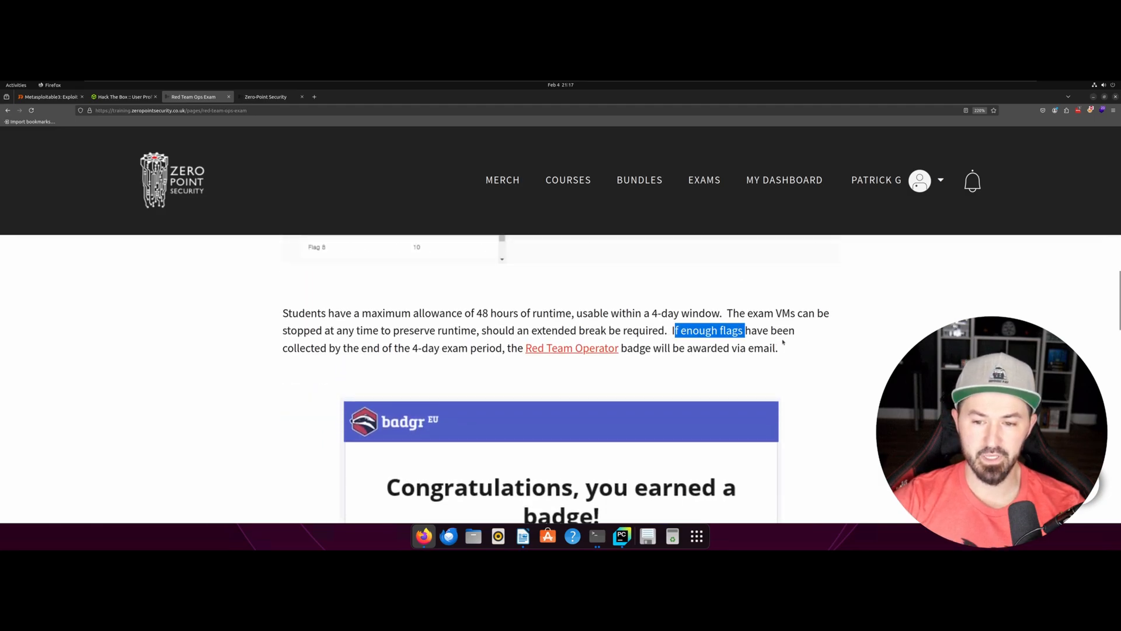
{"action": "left_click_drag", "start_coordinate": [674, 329], "coordinate": [777, 348]}
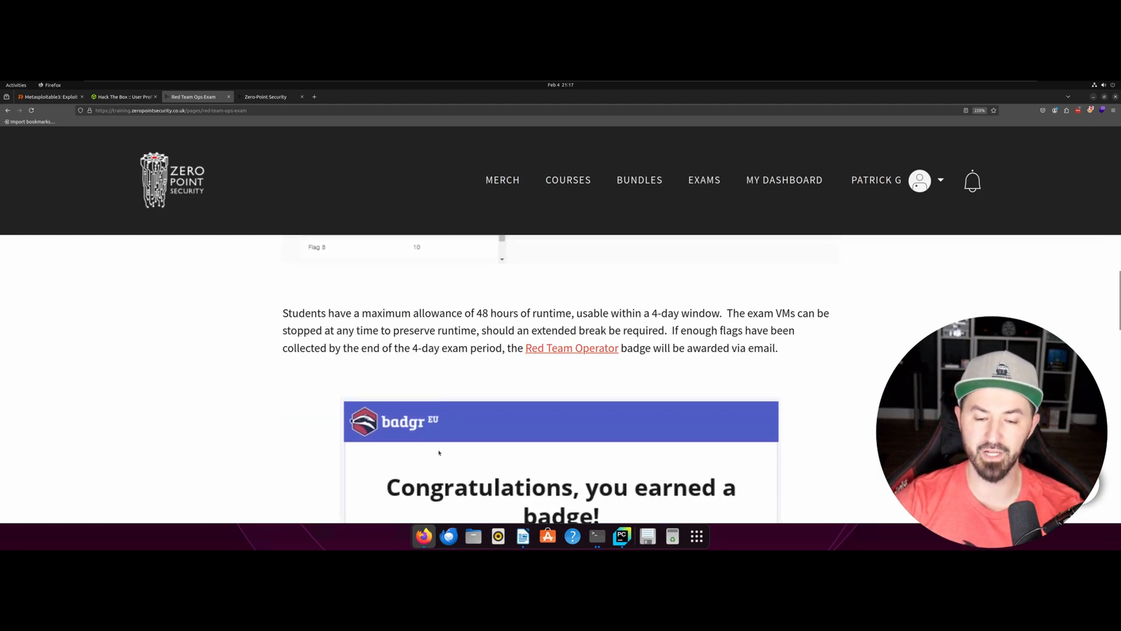
{"action": "scroll", "scroll_direction": "down", "scroll_amount": 3}
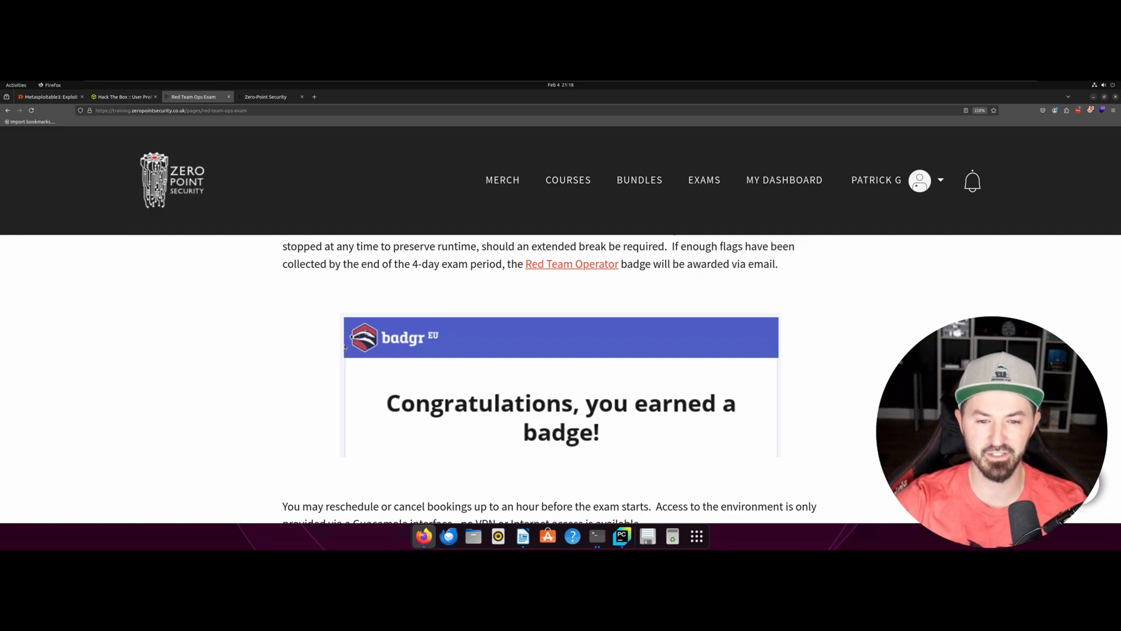
Read past the badge, highlighting the Guacamole interface phrase, down to the Book Now section
{"action": "scroll", "scroll_direction": "down", "scroll_amount": 3}
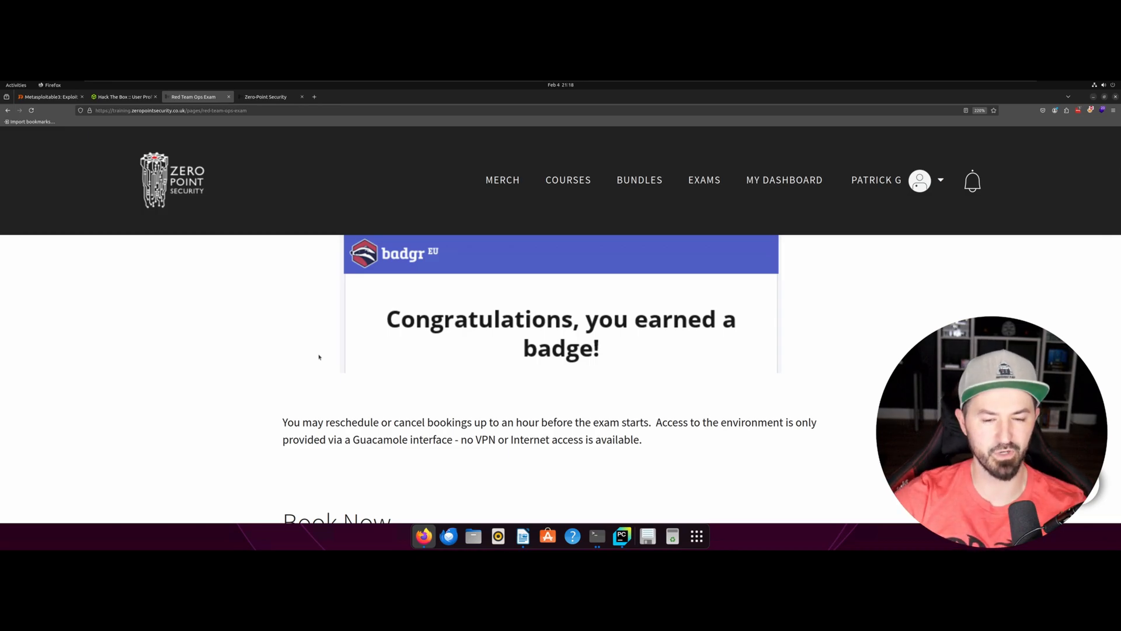
{"action": "scroll", "scroll_direction": "down", "scroll_amount": 3}
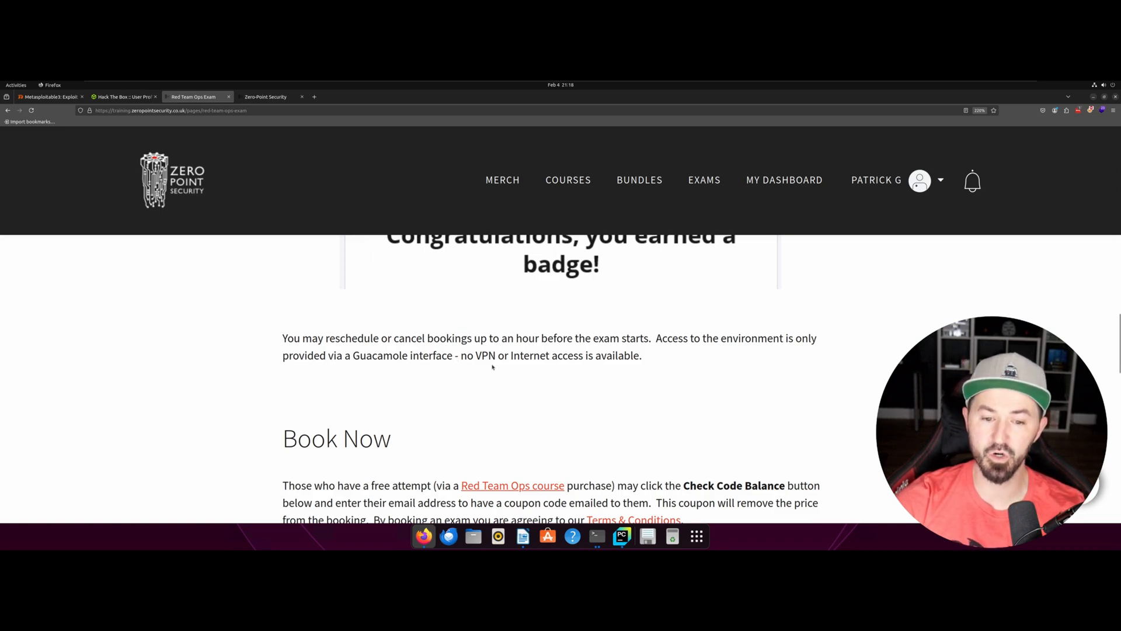
{"action": "left_click_drag", "start_coordinate": [307, 355], "coordinate": [366, 355]}
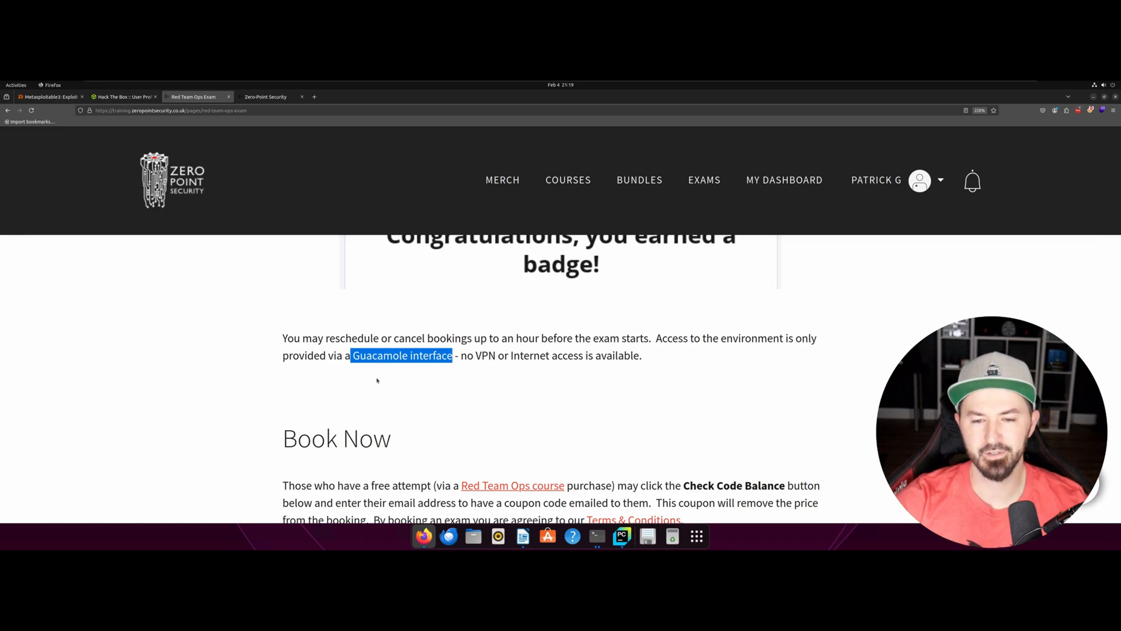
{"action": "scroll", "scroll_direction": "down", "scroll_amount": 3}
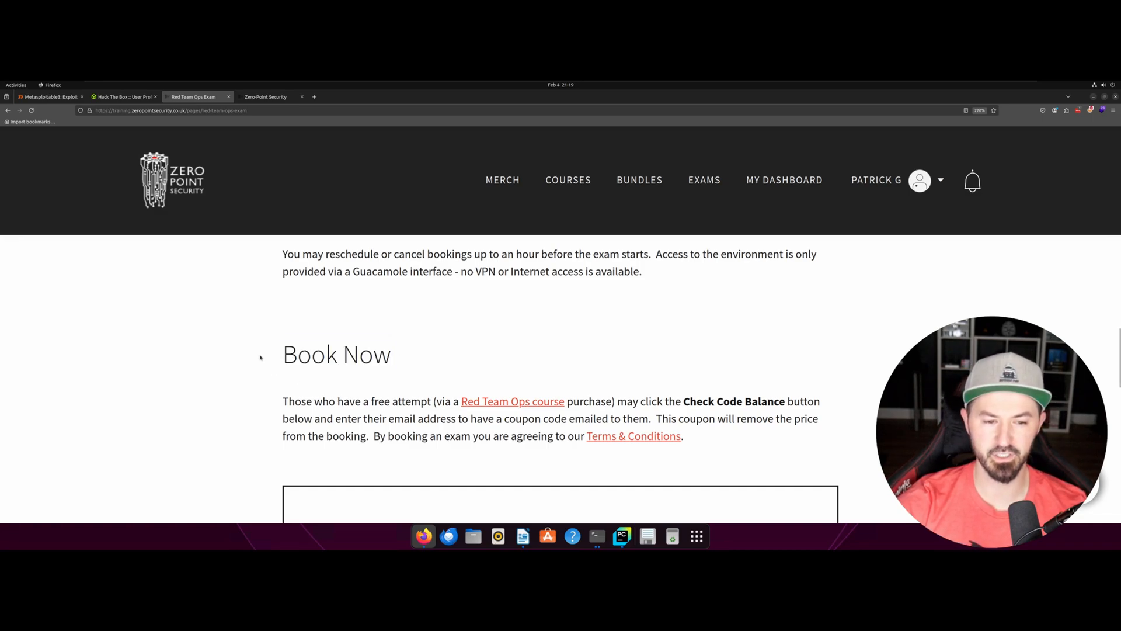
Scroll through the £99.00 'Red Team Ops with Exams' booking and its February 2025 calendar
{"action": "double_click", "coordinate": [310, 354]}
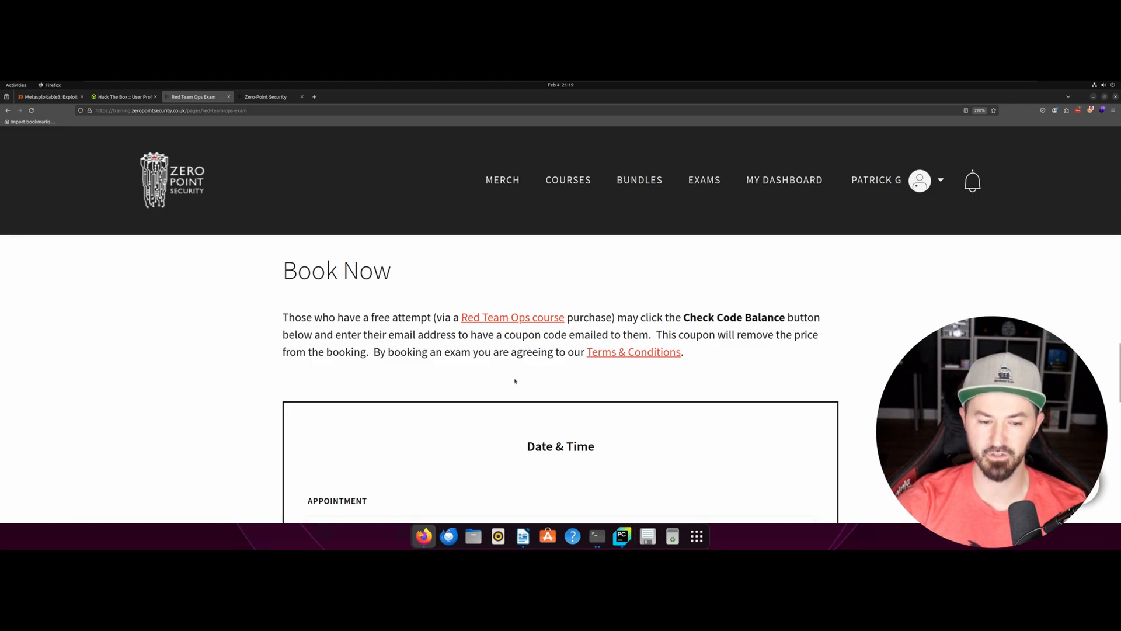
{"action": "scroll", "scroll_direction": "down", "scroll_amount": 3}
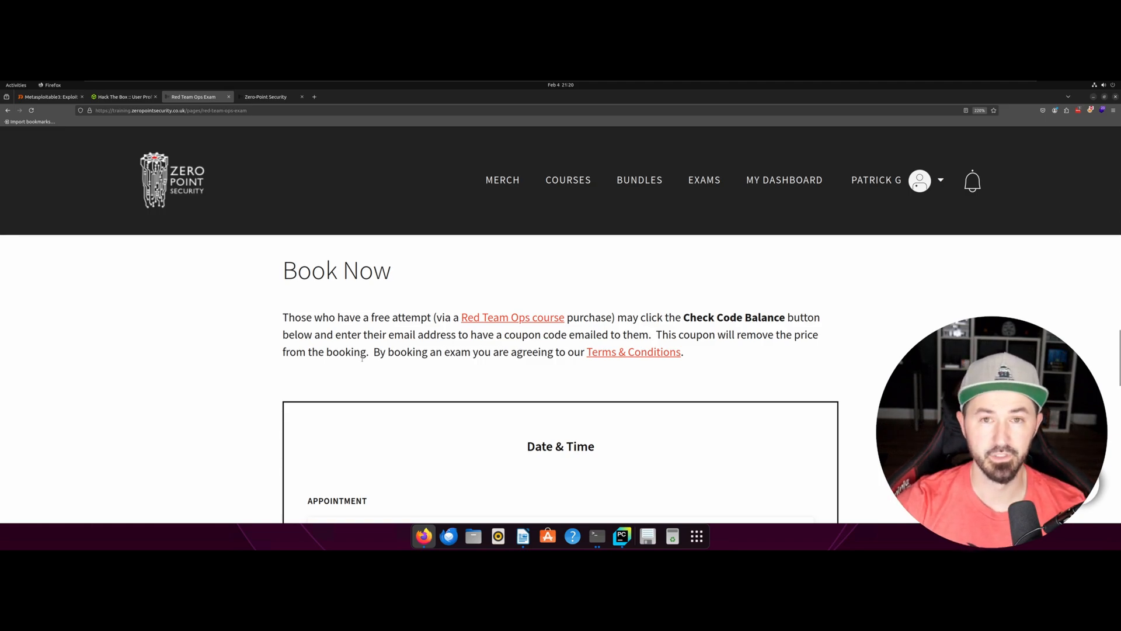
{"action": "scroll", "scroll_direction": "down", "scroll_amount": 3}
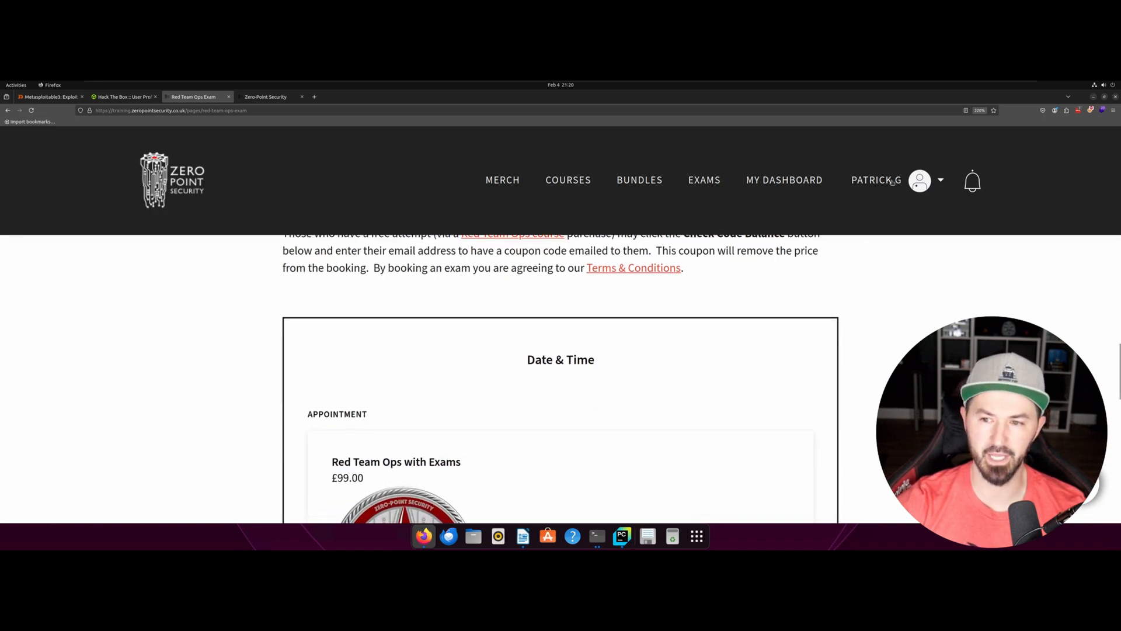
{"action": "scroll", "scroll_direction": "down", "scroll_amount": 3}
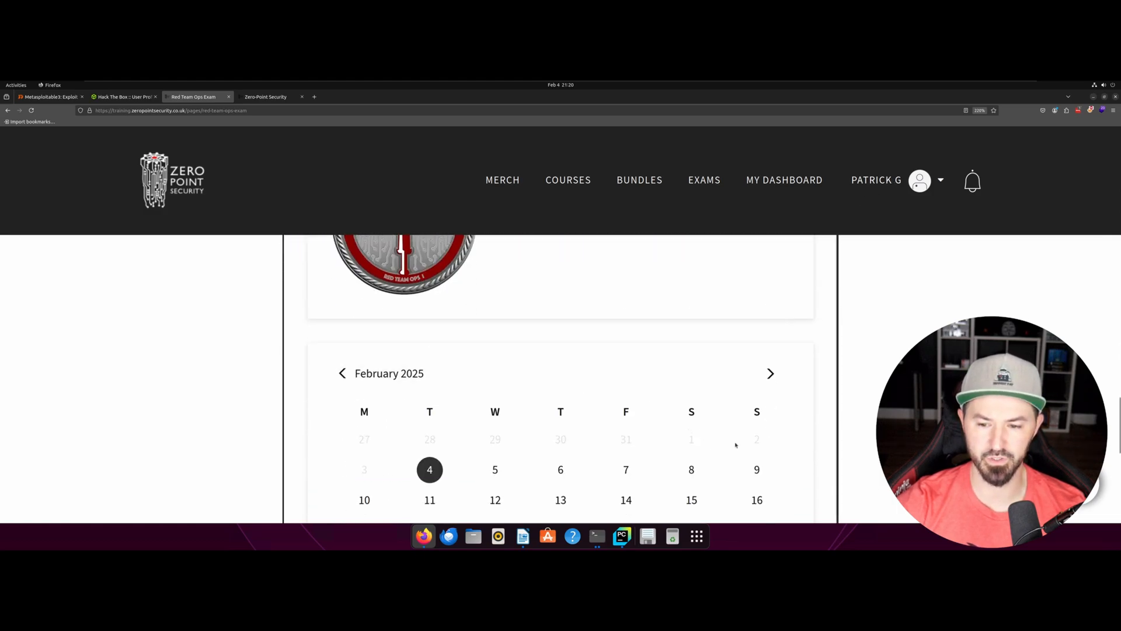
{"action": "mouse_move", "coordinate": [567, 414]}
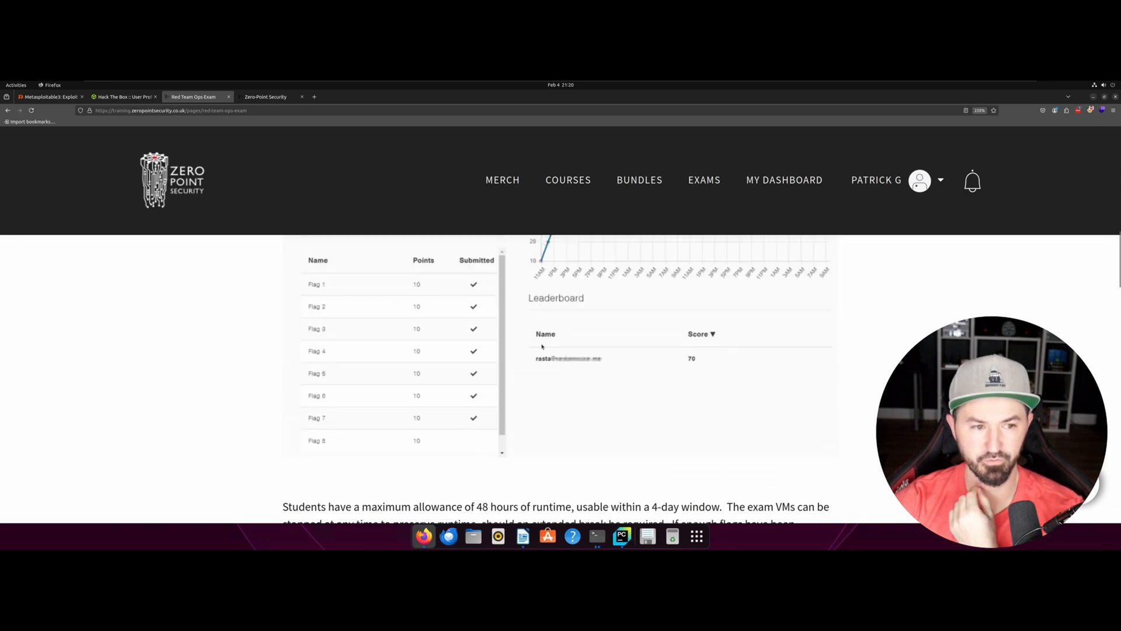
Filter the Courses catalogue to Red Team Courses only
{"action": "left_click", "coordinate": [567, 179]}
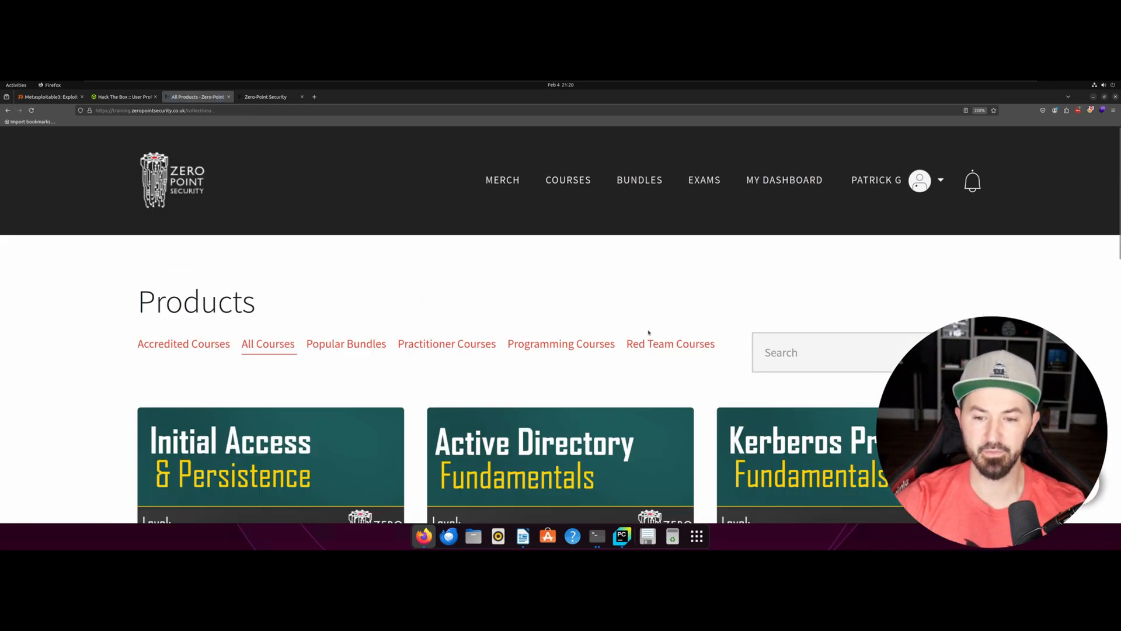
{"action": "left_click", "coordinate": [671, 343]}
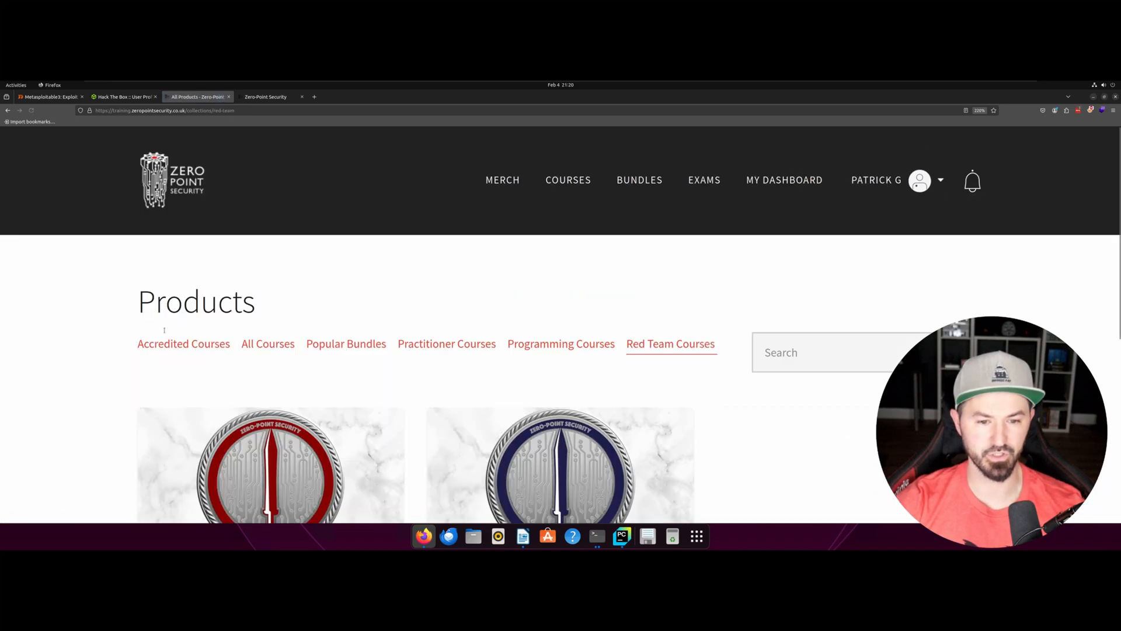
{"action": "scroll", "scroll_direction": "down", "scroll_amount": 3}
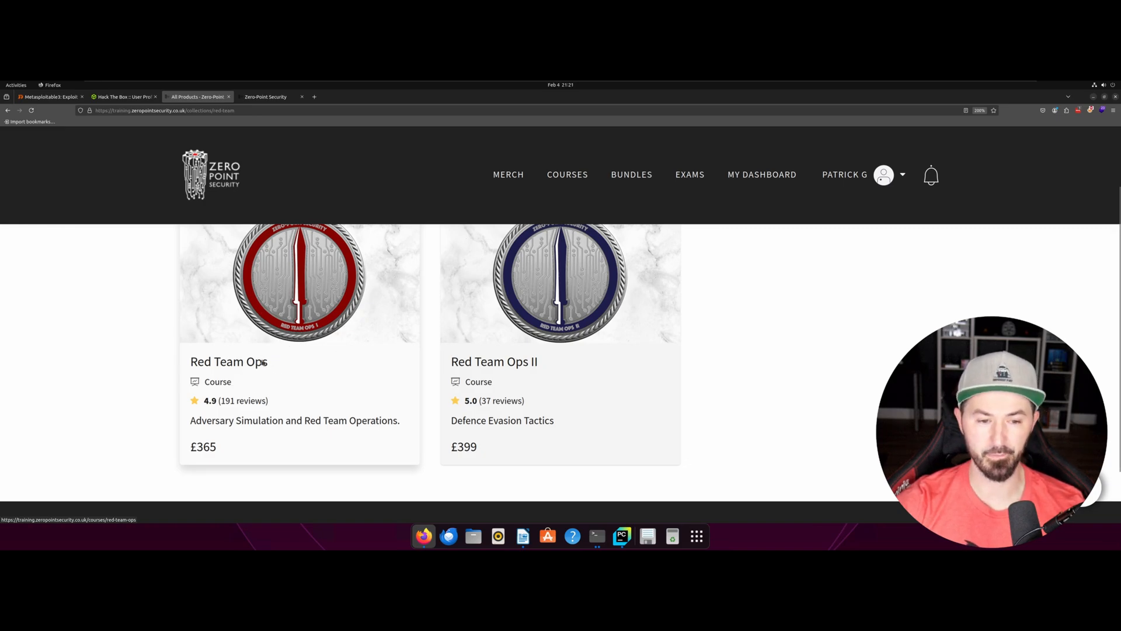
View the Red Team Ops course page and its reviews, then return to the Products page
{"action": "left_click", "coordinate": [229, 360]}
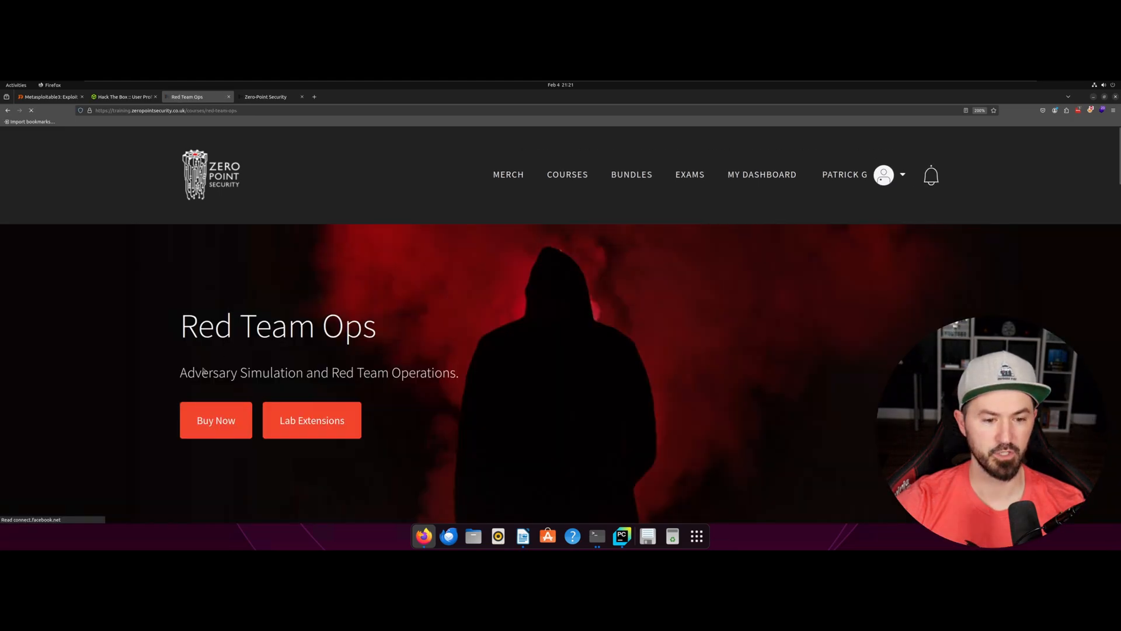
{"action": "scroll", "scroll_direction": "down", "scroll_amount": 3}
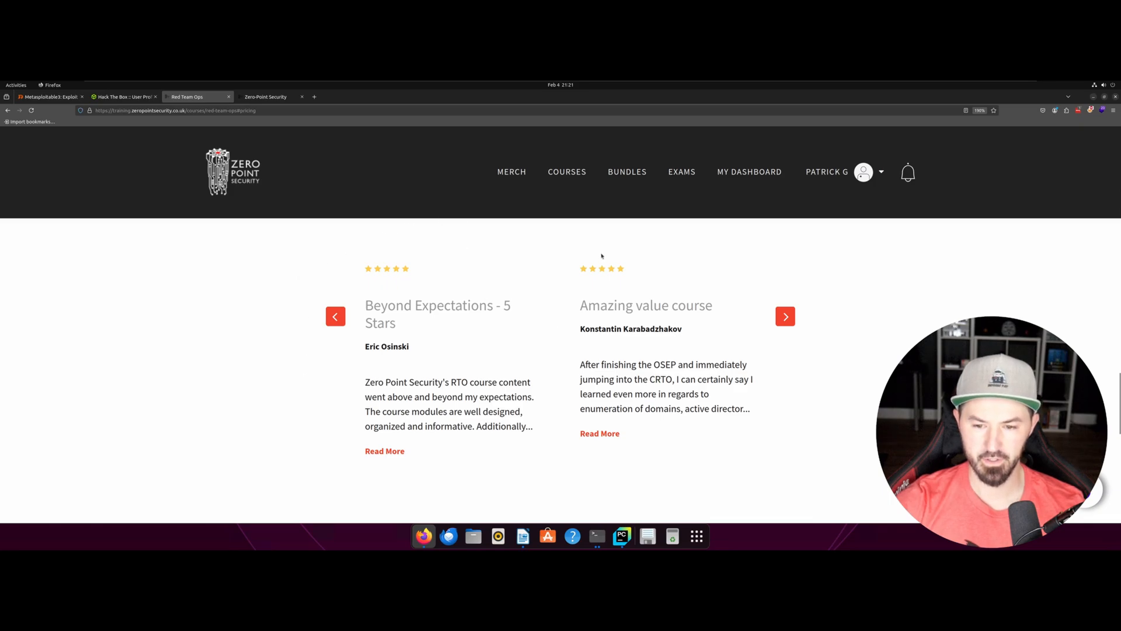
{"action": "left_click", "coordinate": [566, 170]}
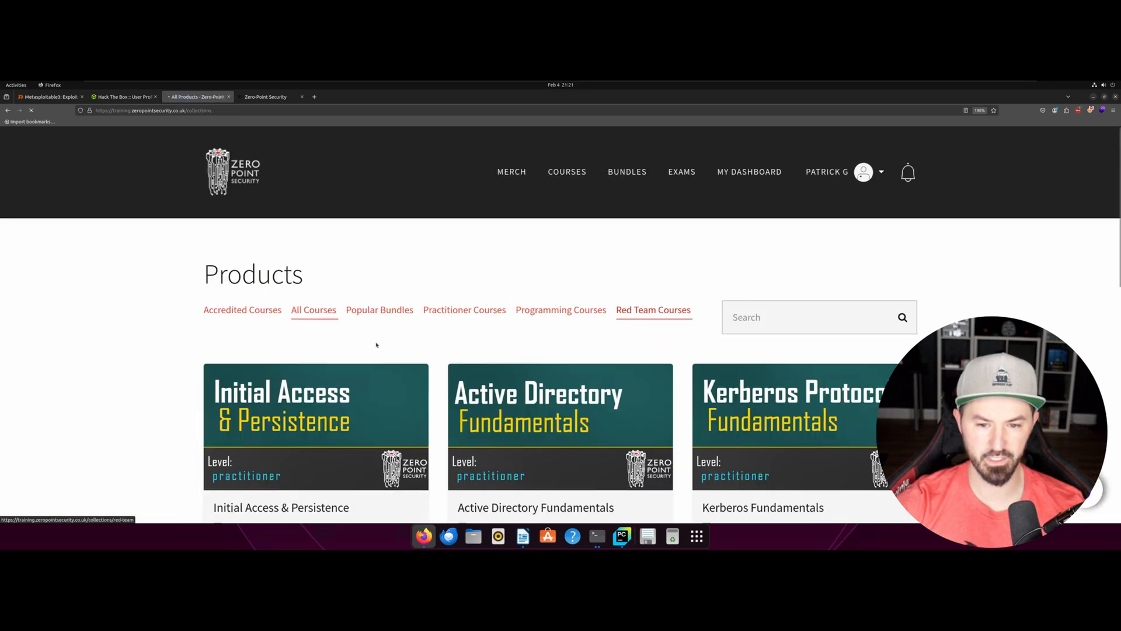
Reopen the Red Team Ops course page and expand the Getting Started module's lessons
{"action": "left_click", "coordinate": [652, 310]}
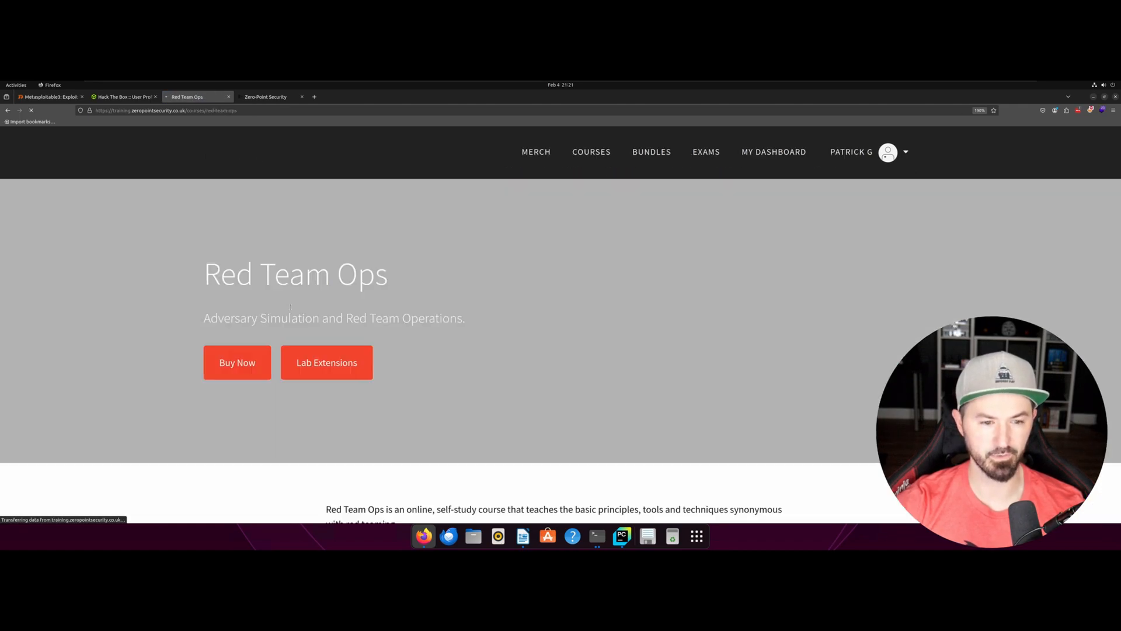
{"action": "scroll", "scroll_direction": "down", "scroll_amount": 3}
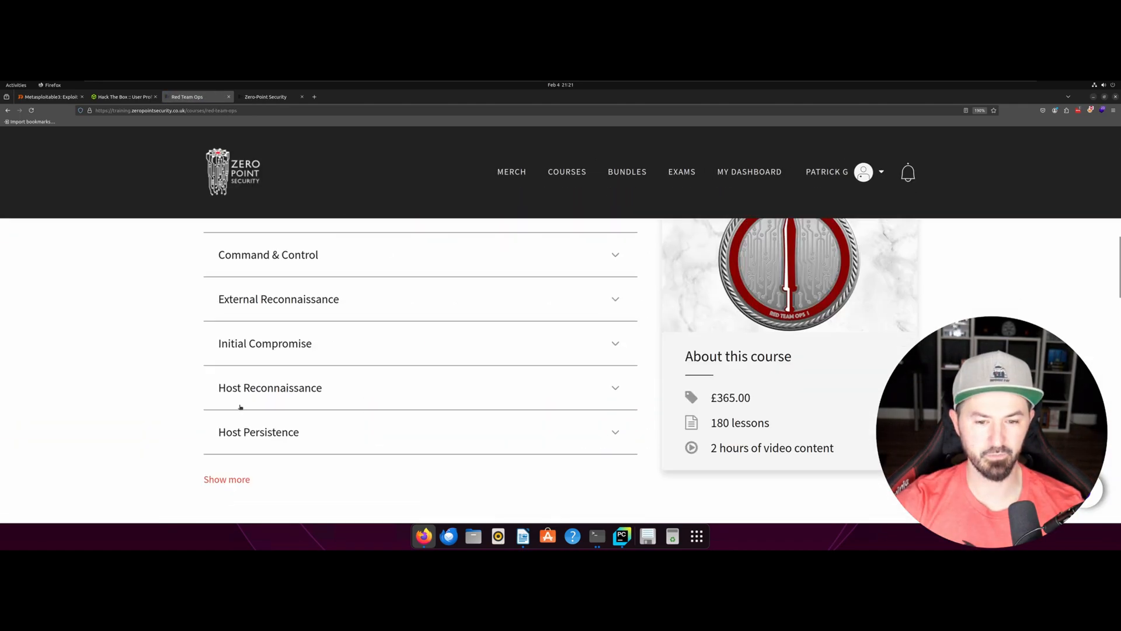
{"action": "scroll", "scroll_direction": "up", "scroll_amount": 3}
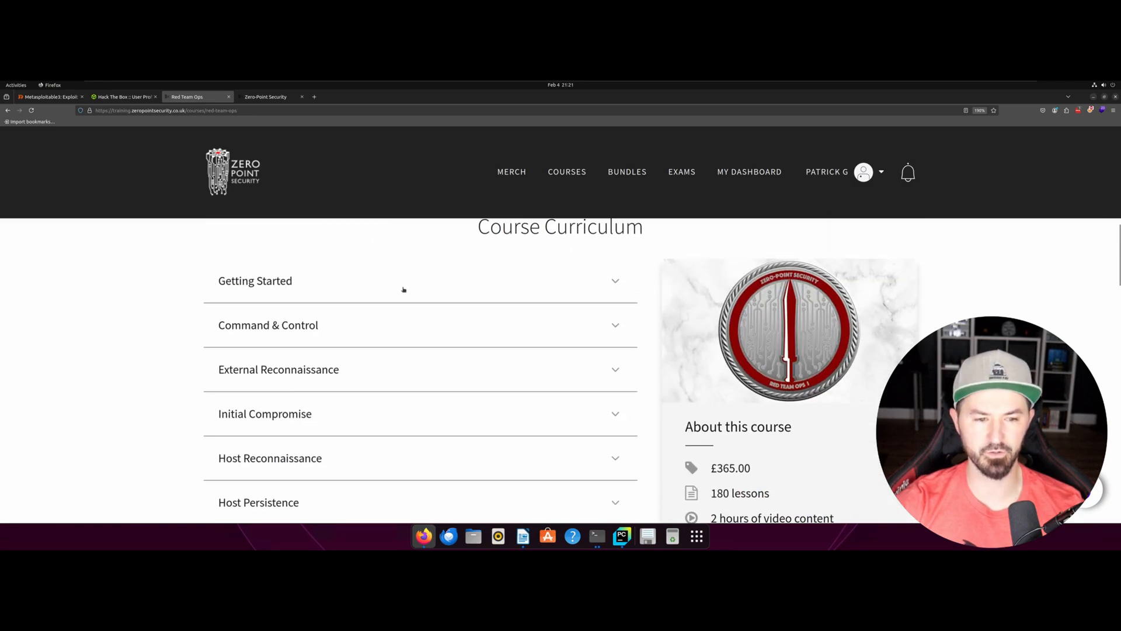
{"action": "left_click", "coordinate": [419, 280]}
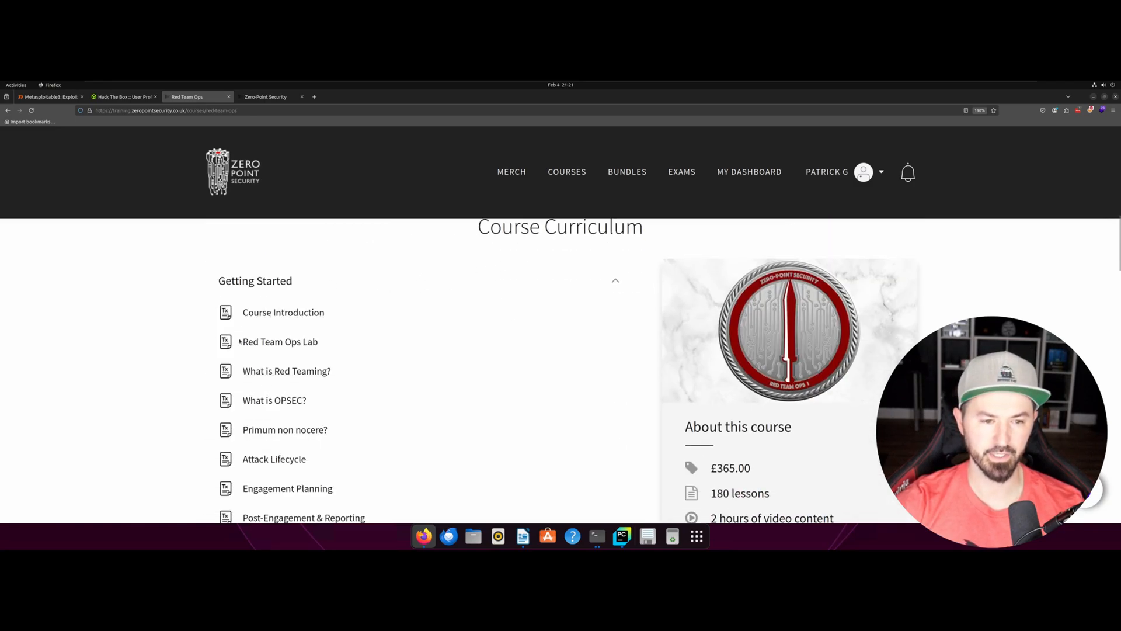
{"action": "scroll", "scroll_direction": "down", "scroll_amount": 3}
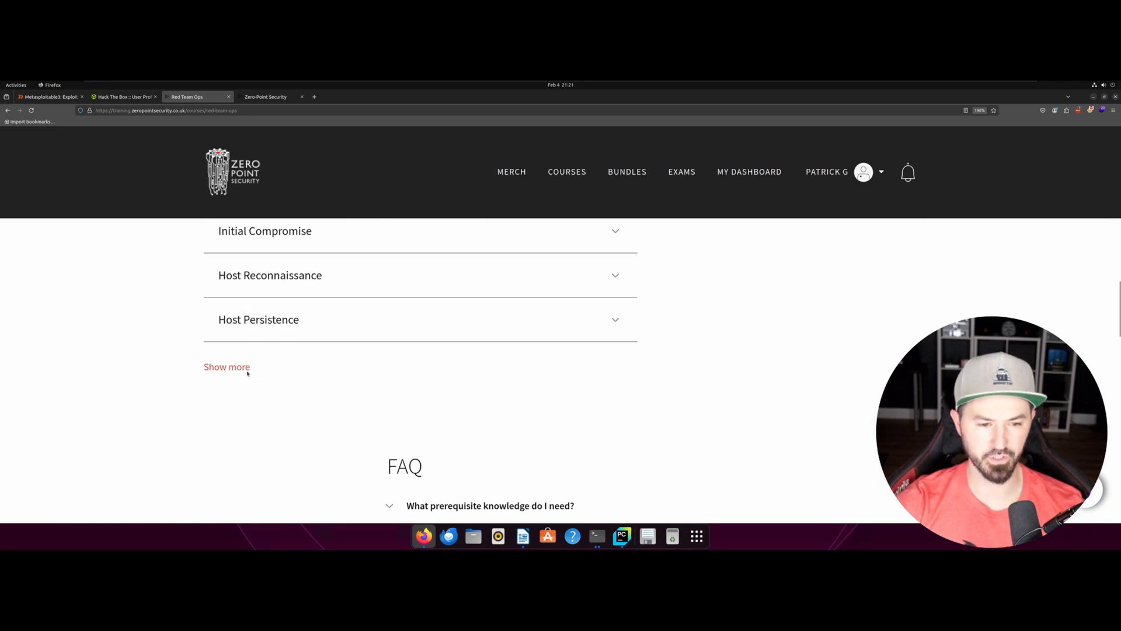
Reveal the full curriculum list of modules through Exam Preparation
{"action": "left_click", "coordinate": [227, 367]}
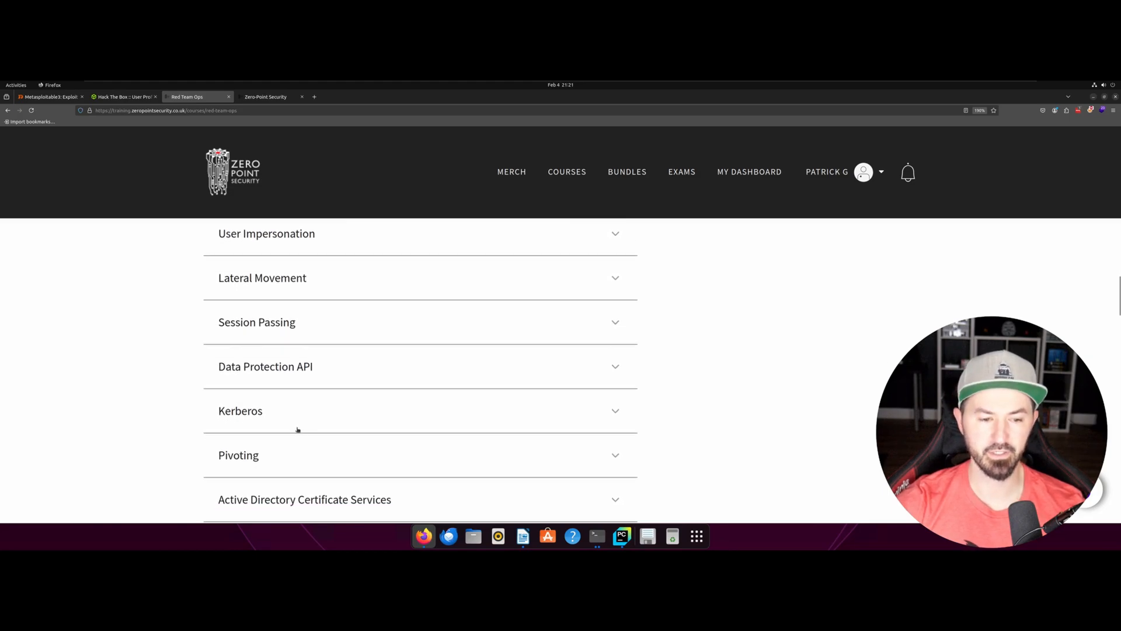
{"action": "scroll", "scroll_direction": "down", "scroll_amount": 3}
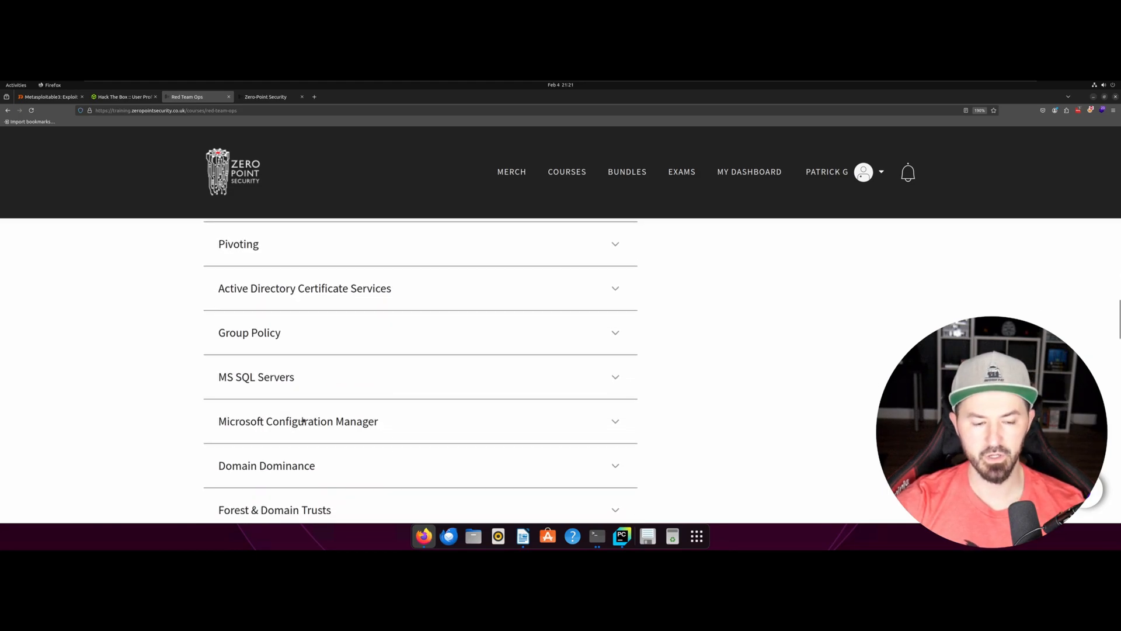
{"action": "scroll", "scroll_direction": "down", "scroll_amount": 3}
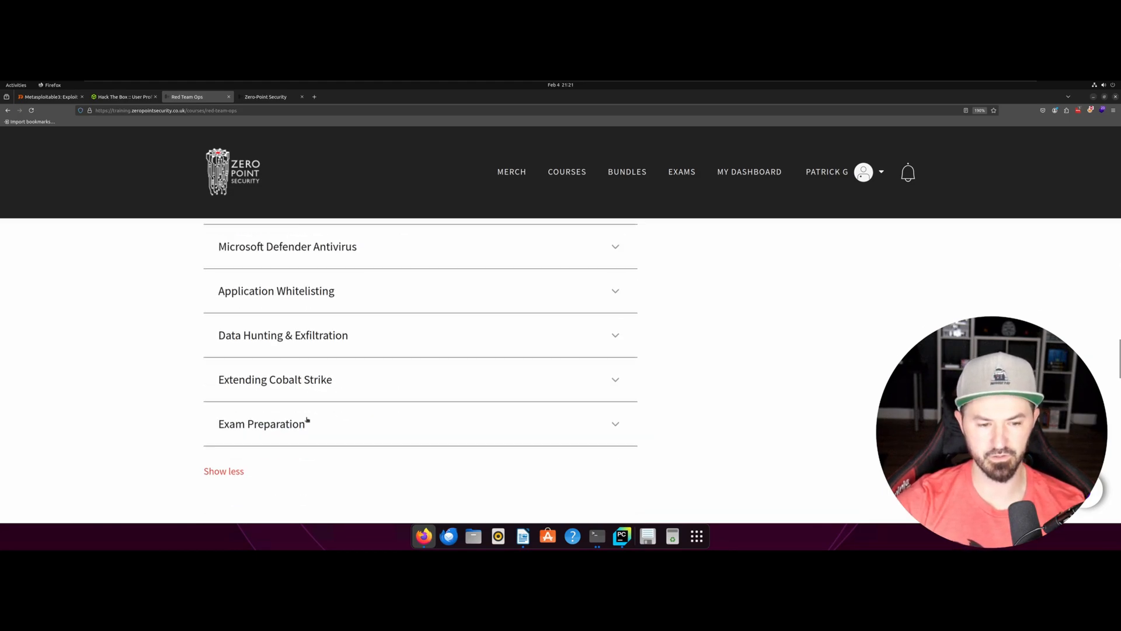
{"action": "scroll", "scroll_direction": "up", "scroll_amount": 3}
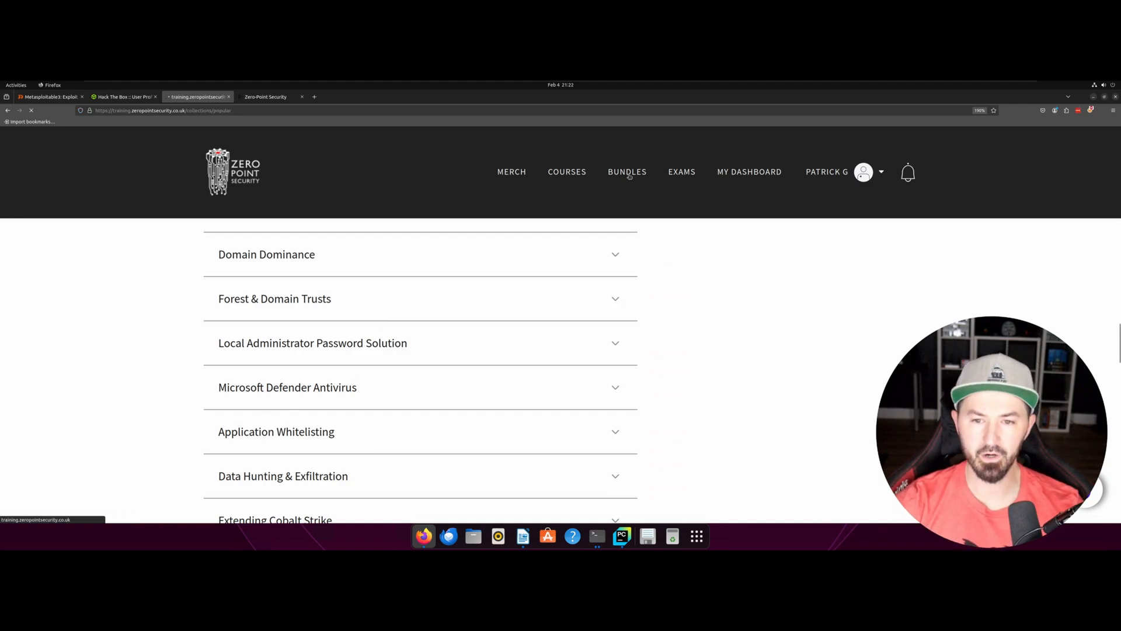
View the bundle prices, then the Exams & Certifications page down to Red Team Ops II
{"action": "left_click", "coordinate": [626, 172]}
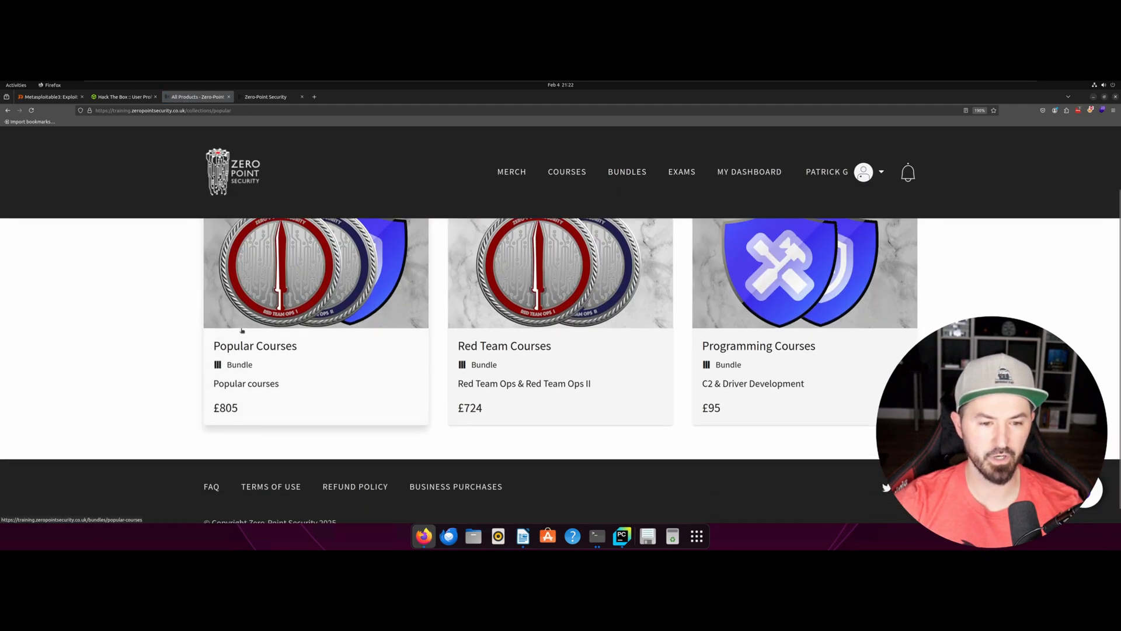
{"action": "mouse_move", "coordinate": [339, 392]}
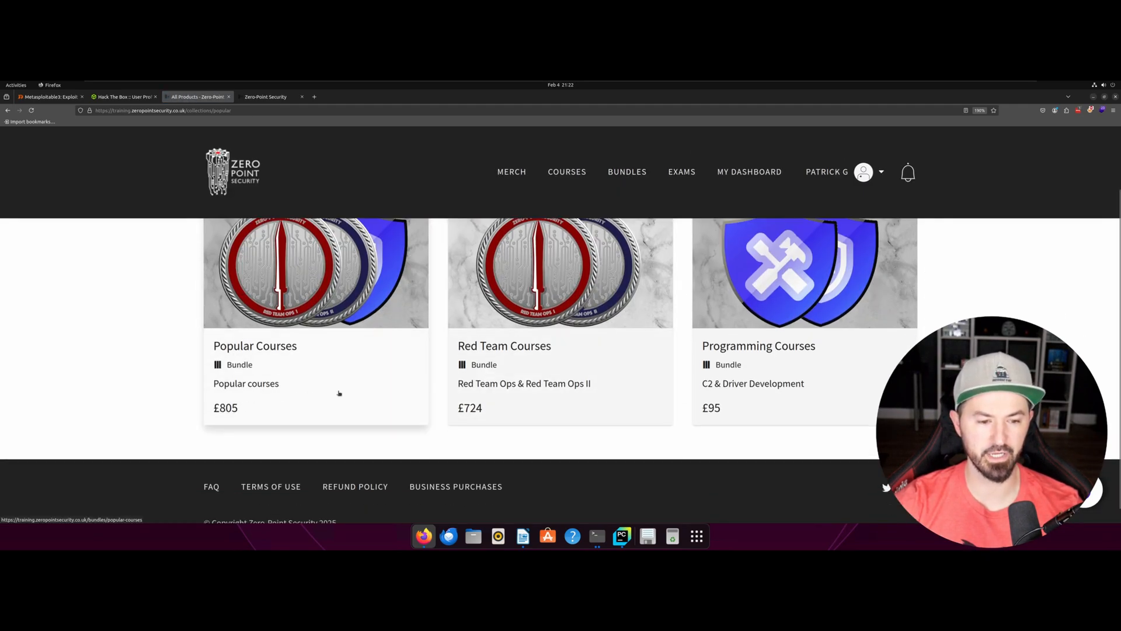
{"action": "mouse_move", "coordinate": [687, 189]}
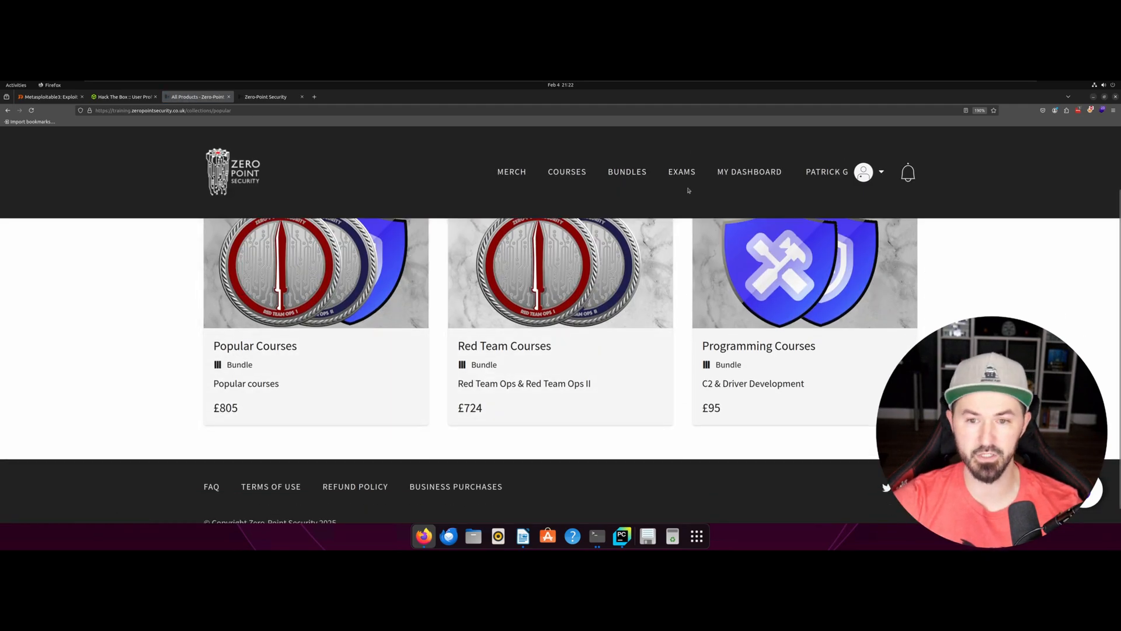
{"action": "left_click", "coordinate": [681, 172]}
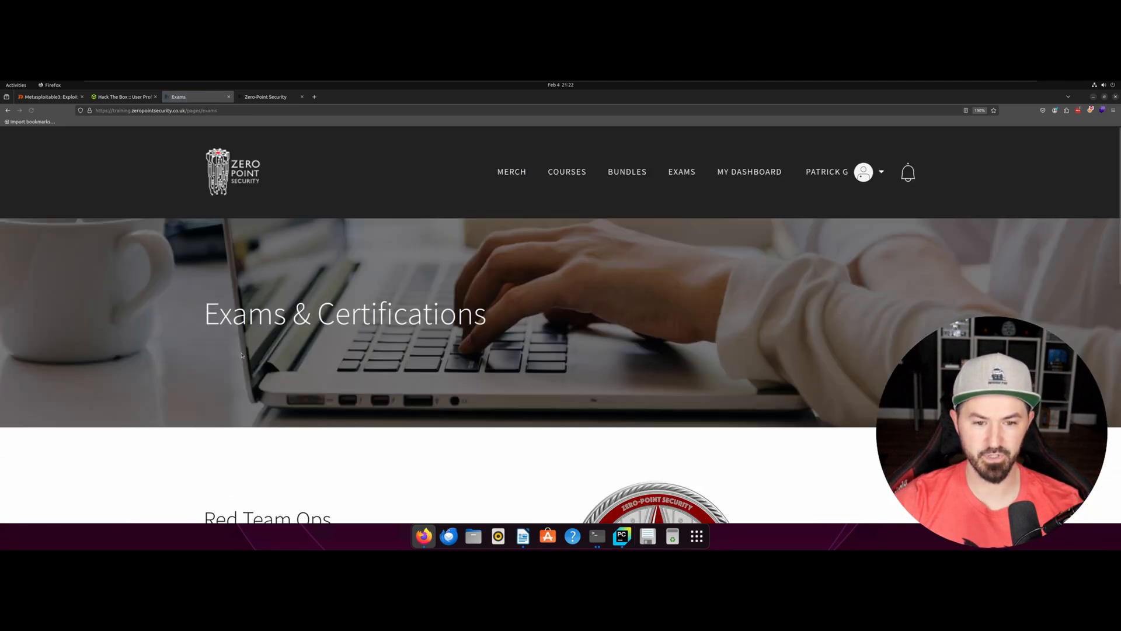
{"action": "scroll", "scroll_direction": "down", "scroll_amount": 3}
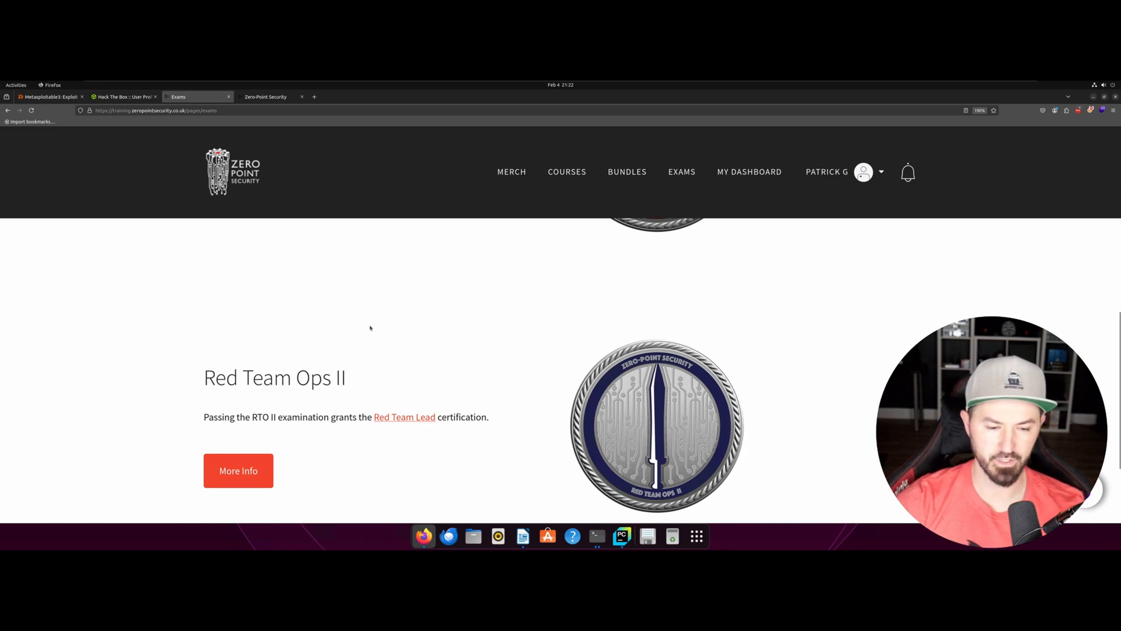
{"action": "mouse_move", "coordinate": [728, 177]}
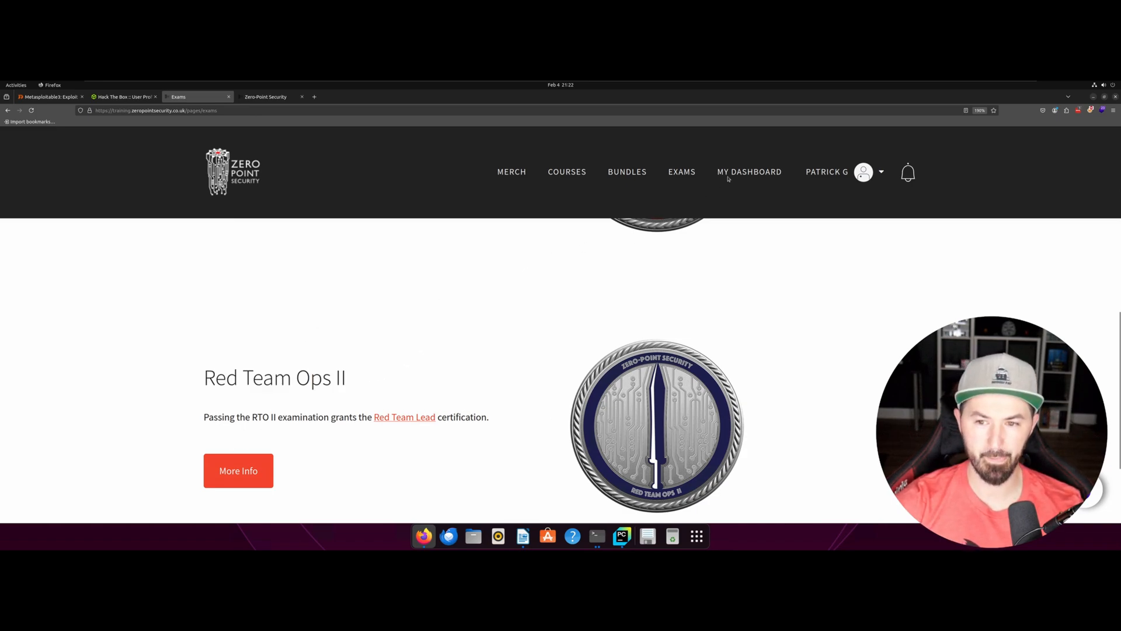
Resume the Red Team Ops course from My Dashboard
{"action": "left_click", "coordinate": [749, 172]}
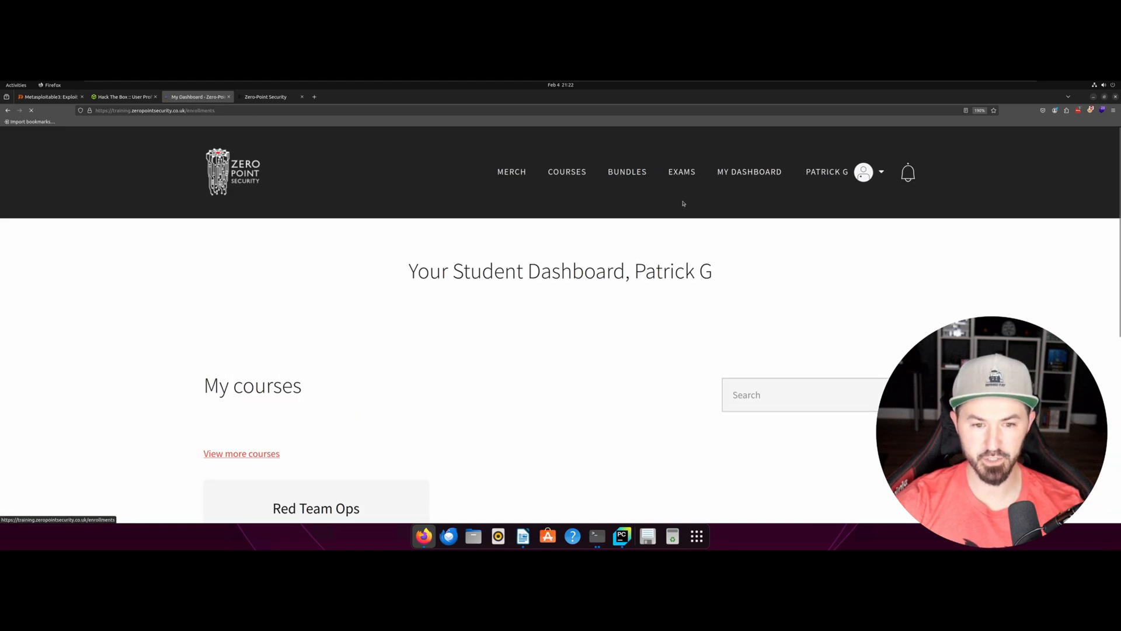
{"action": "scroll", "scroll_direction": "down", "scroll_amount": 3}
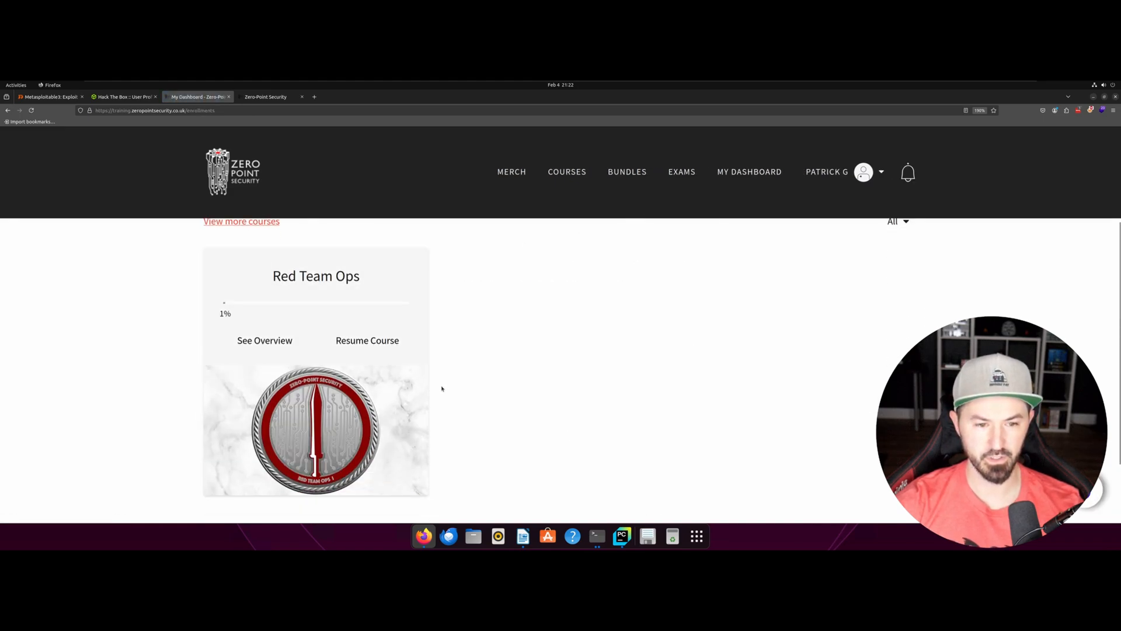
{"action": "left_click", "coordinate": [366, 340]}
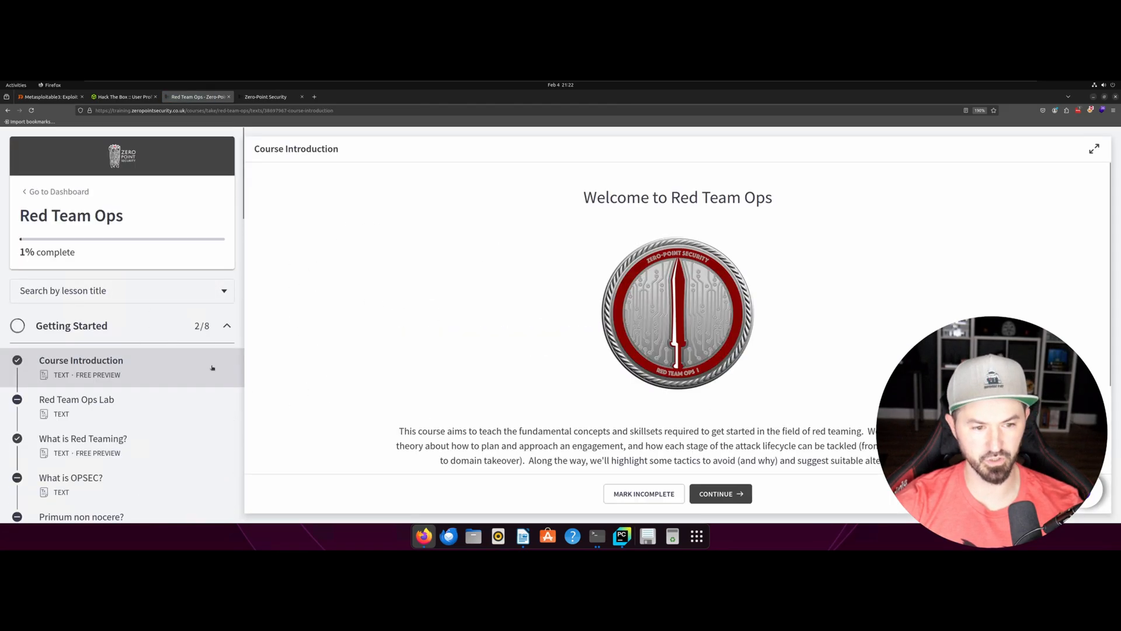
Expand the Getting Started lessons in the course player, then return to the dashboard at 1% complete
{"action": "scroll", "scroll_direction": "down", "scroll_amount": 3}
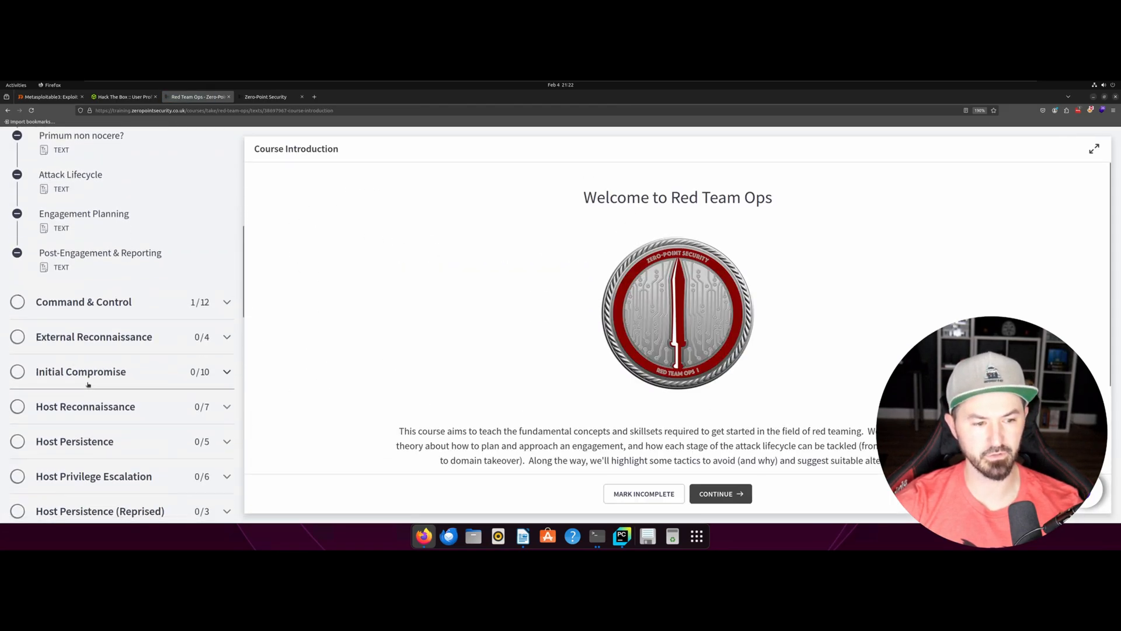
{"action": "scroll", "scroll_direction": "down", "scroll_amount": 3}
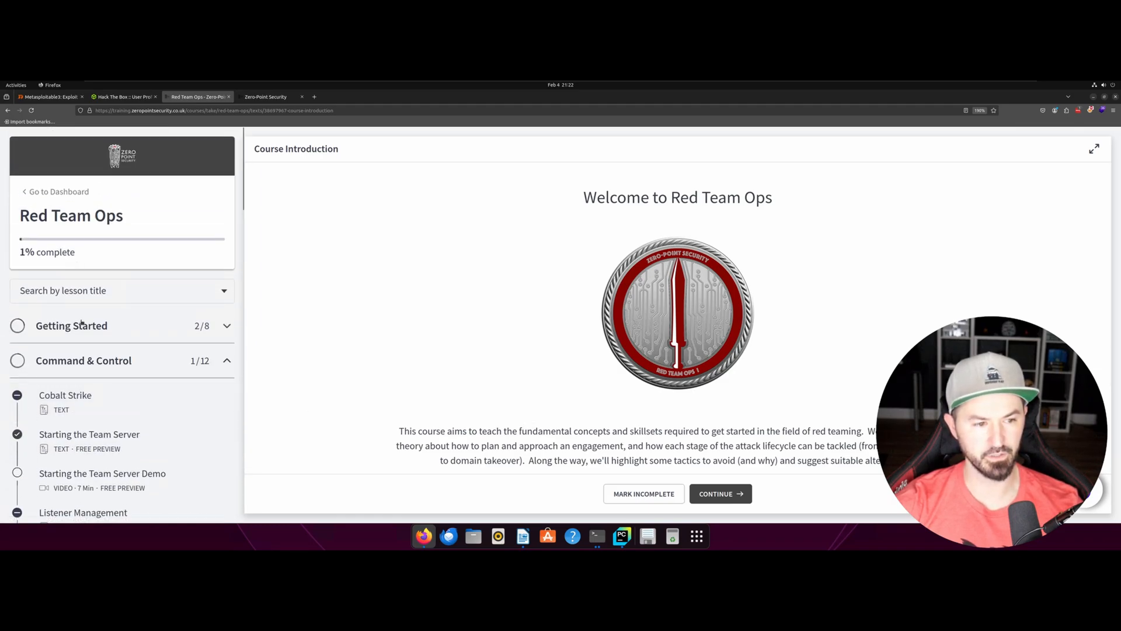
{"action": "left_click", "coordinate": [71, 326]}
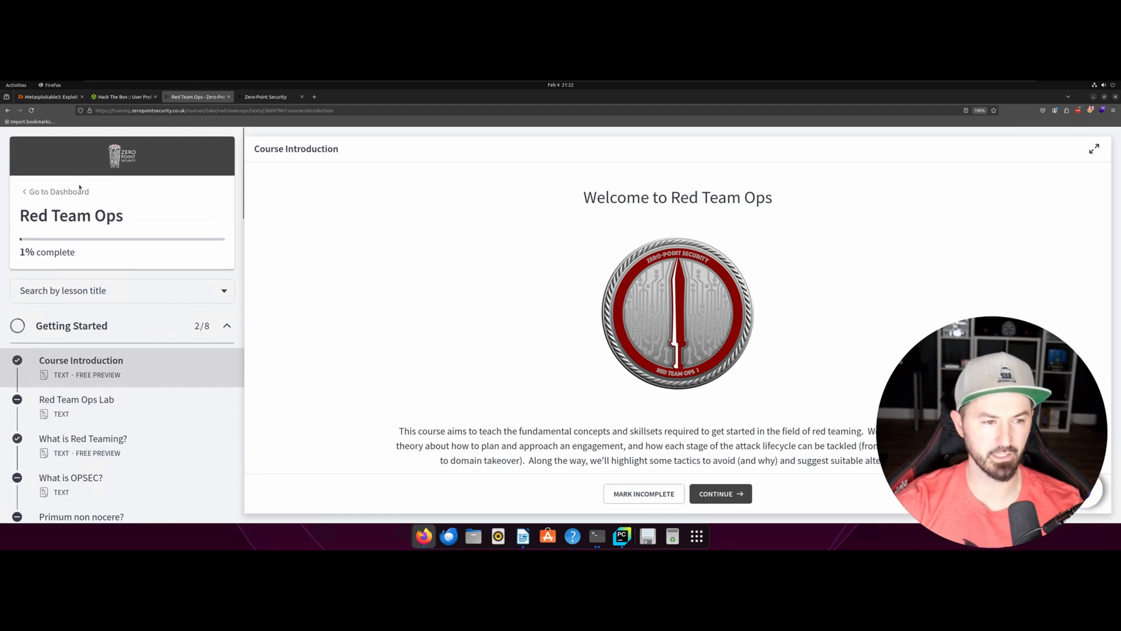
{"action": "left_click", "coordinate": [60, 190]}
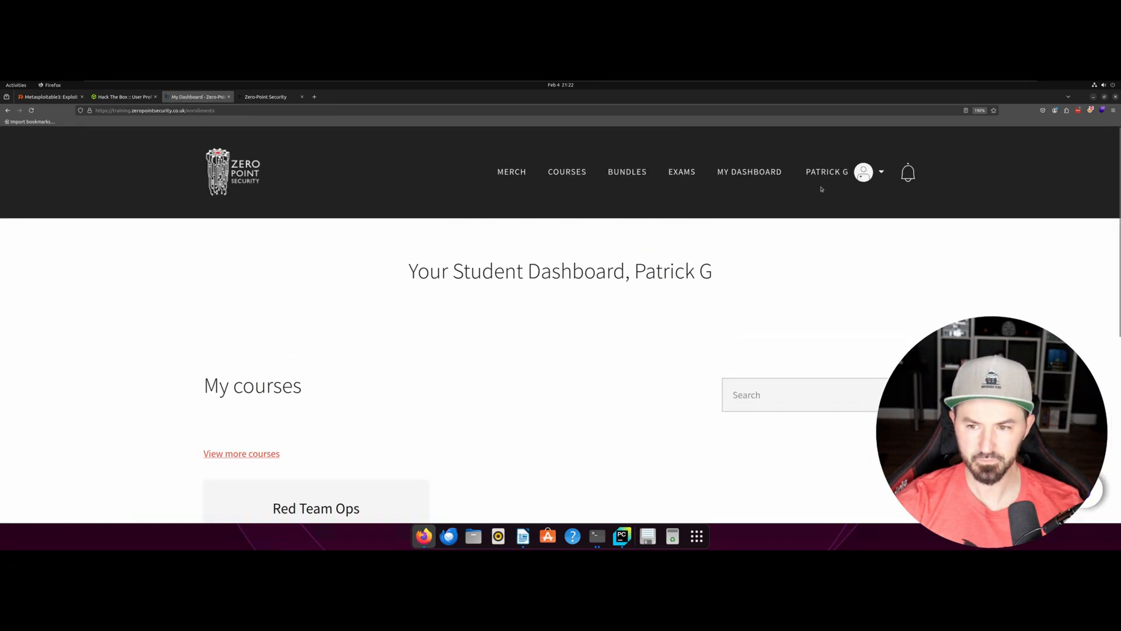
{"action": "scroll", "scroll_direction": "down", "scroll_amount": 3}
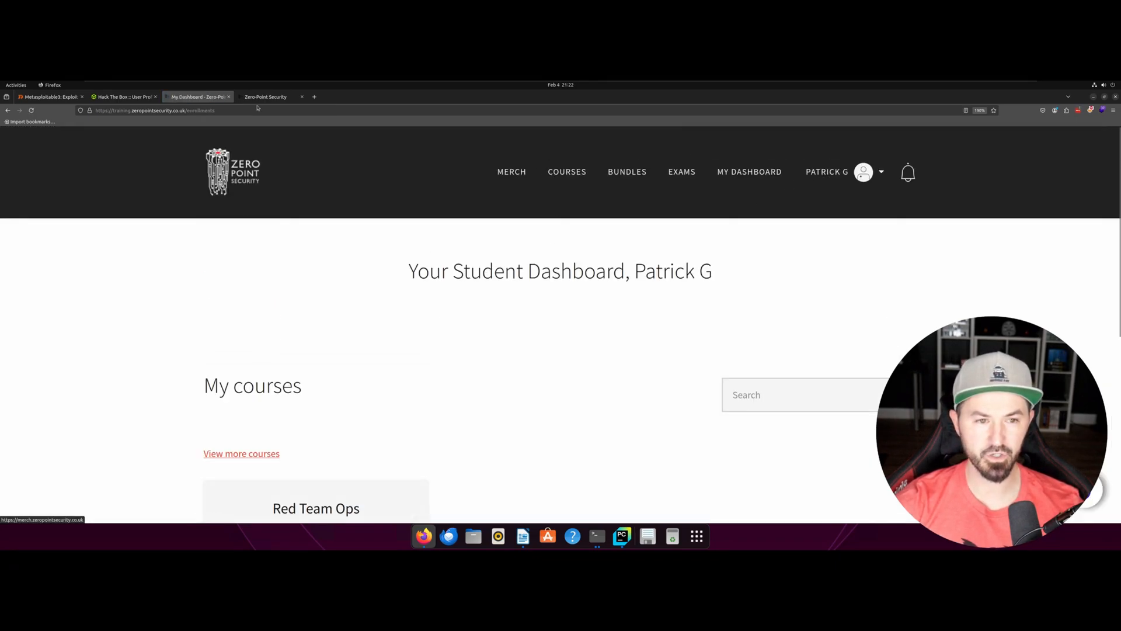
{"action": "left_click", "coordinate": [269, 97]}
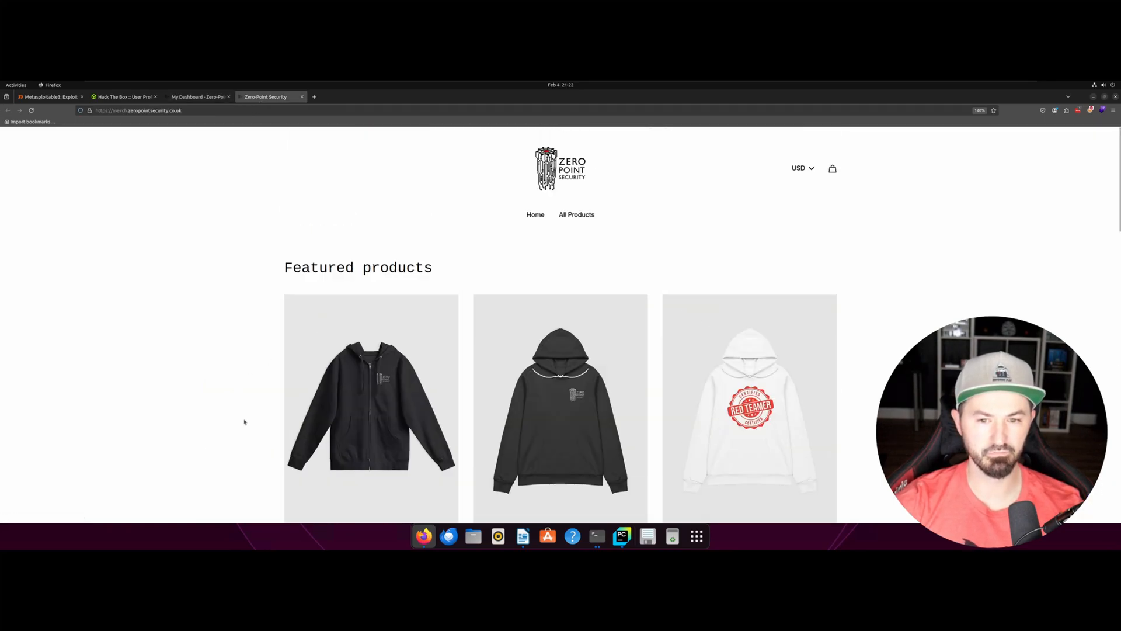
{"action": "scroll", "scroll_direction": "down", "scroll_amount": 3}
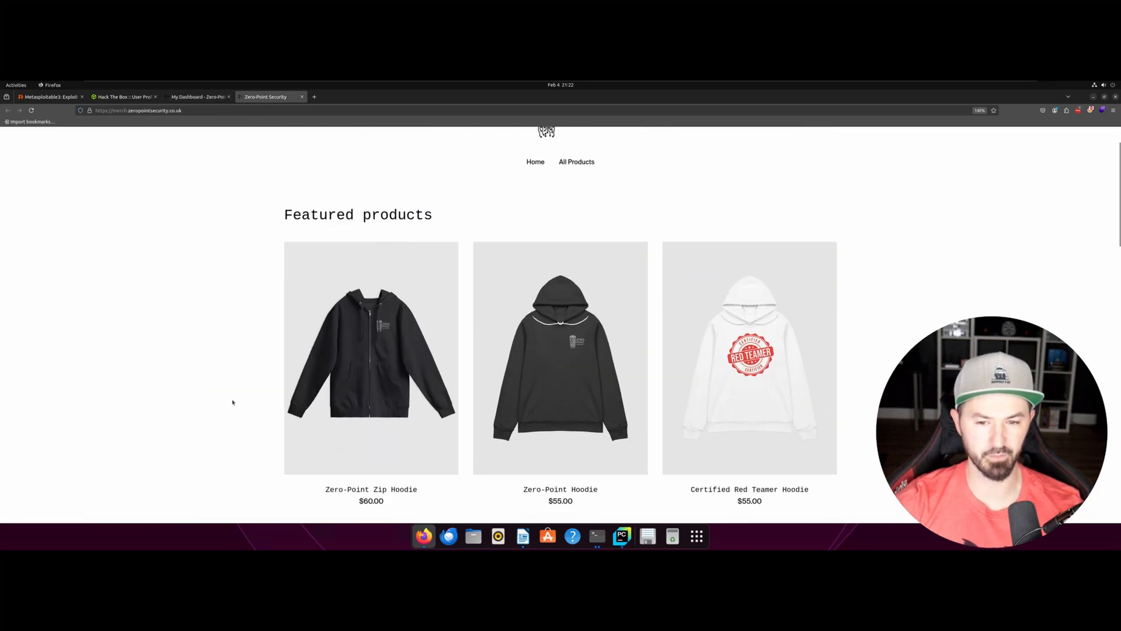
{"action": "scroll", "scroll_direction": "down", "scroll_amount": 3}
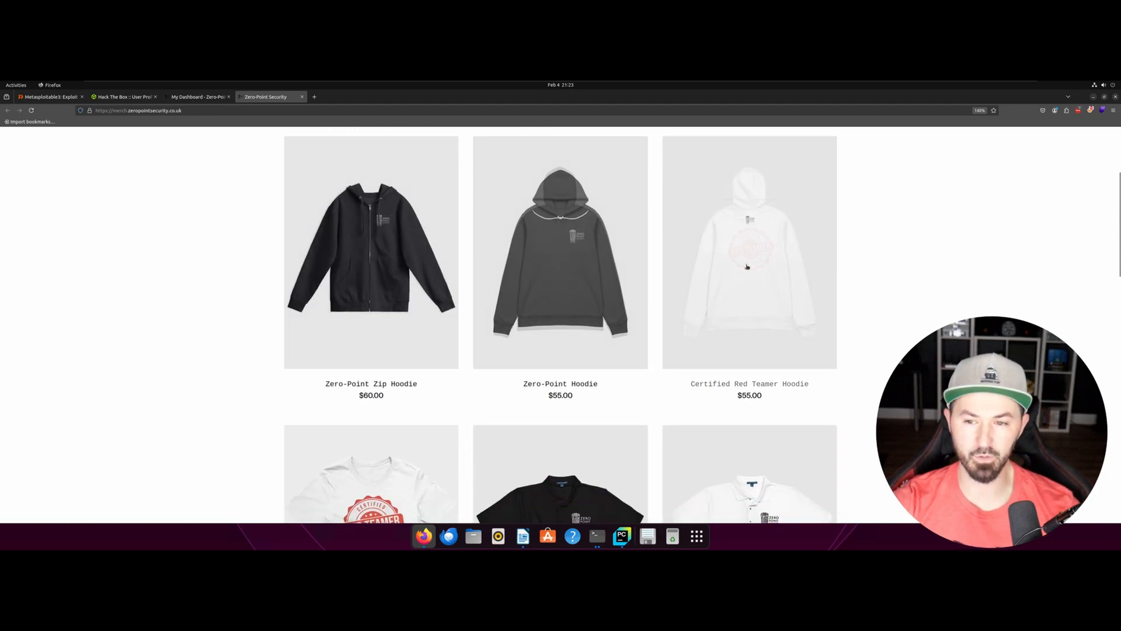
{"action": "scroll", "scroll_direction": "down", "scroll_amount": 3}
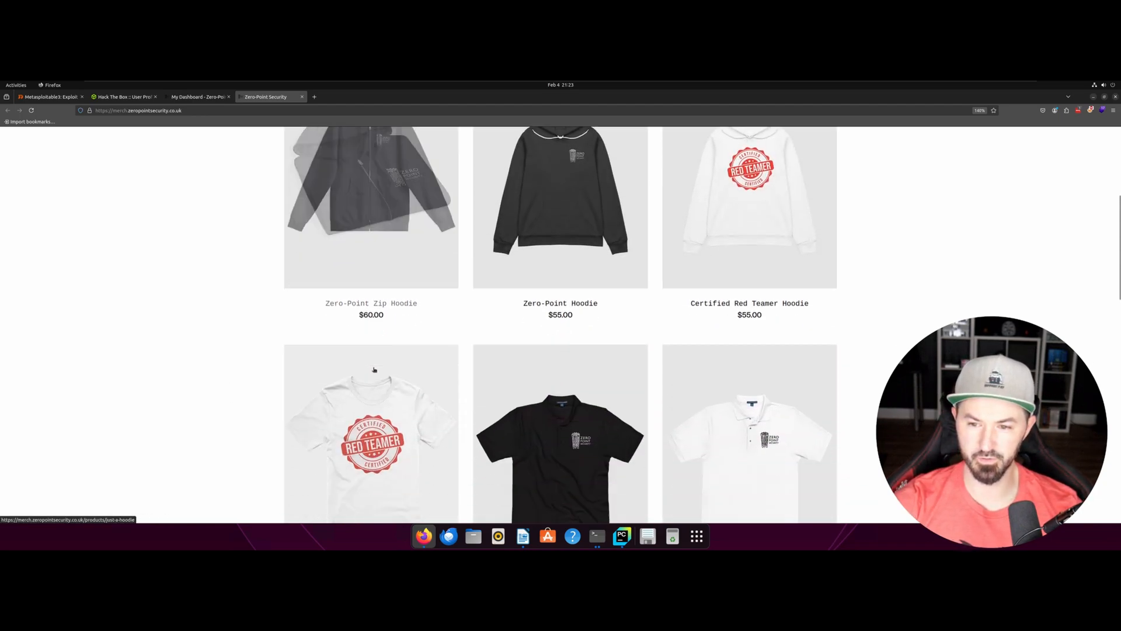
{"action": "scroll", "scroll_direction": "down", "scroll_amount": 3}
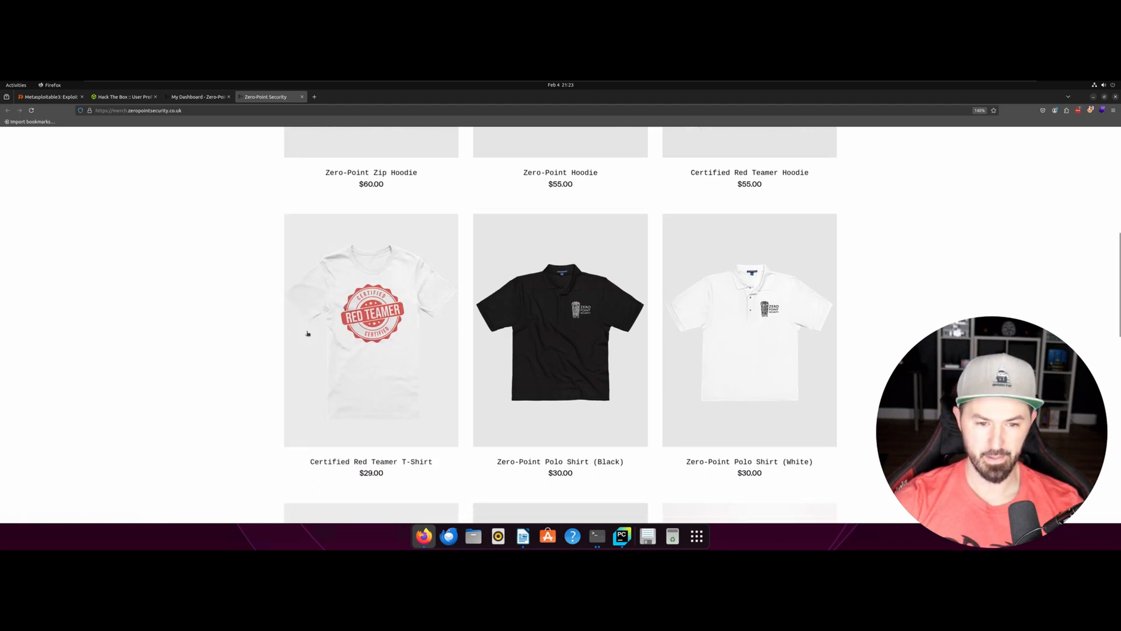
{"action": "left_click", "coordinate": [196, 97]}
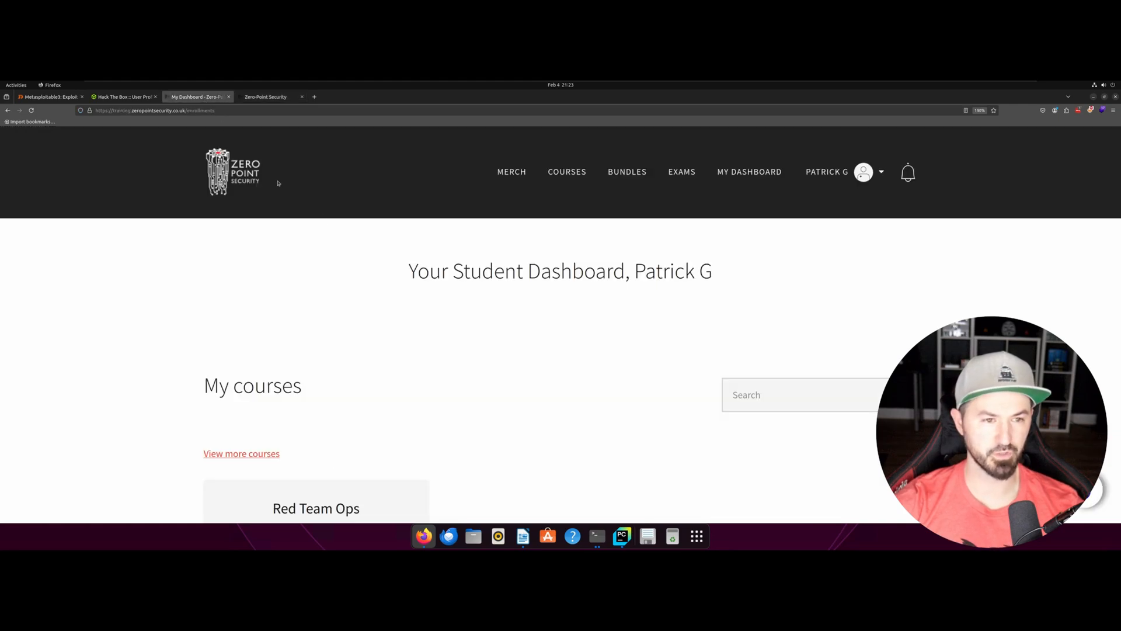
{"action": "mouse_move", "coordinate": [250, 272]}
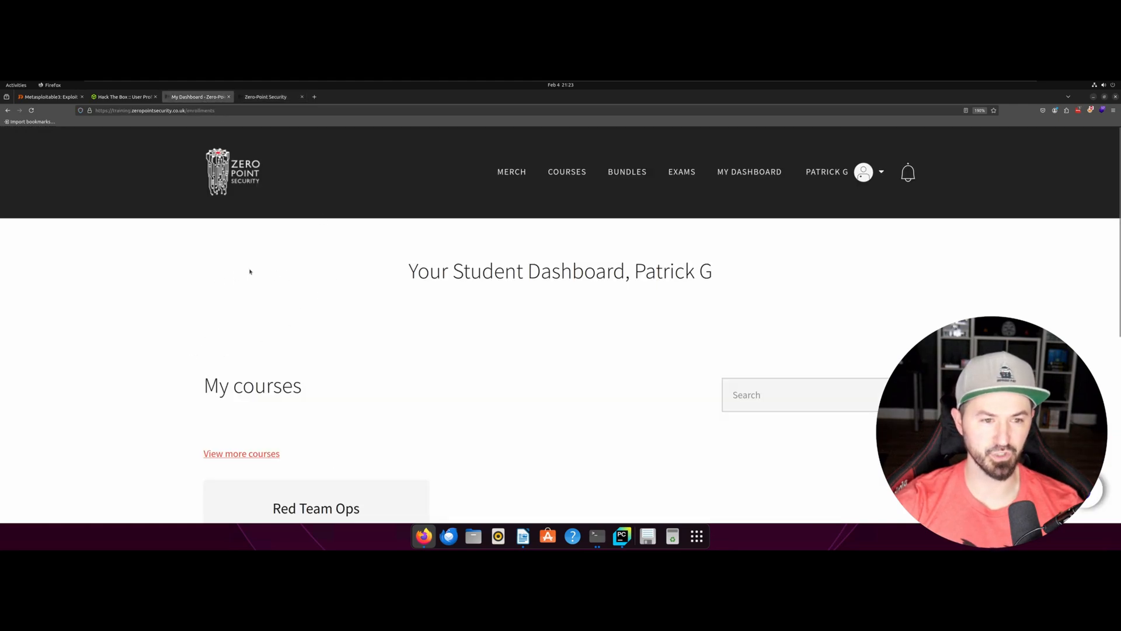